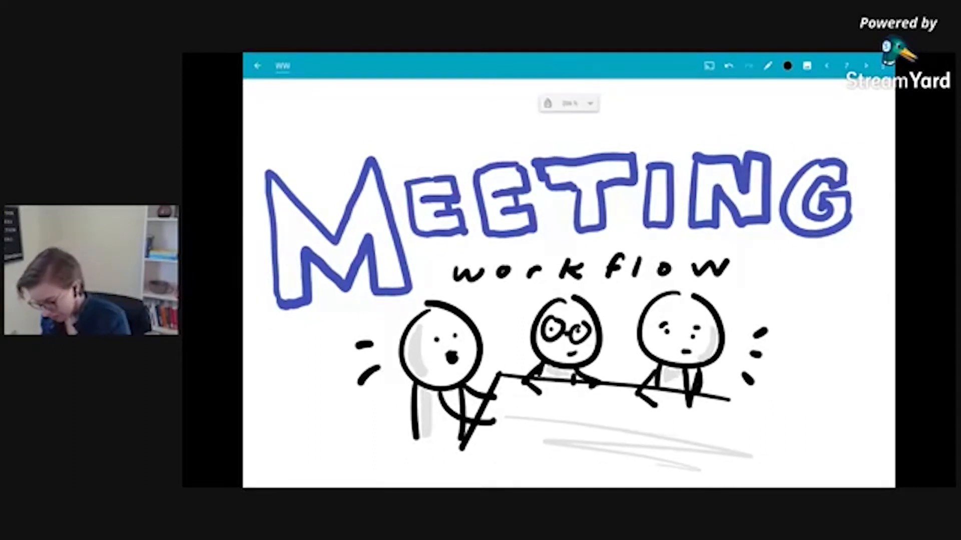
- Scroll down to the page with the large 'i' INFORMATION sketch
scroll("down", 3)
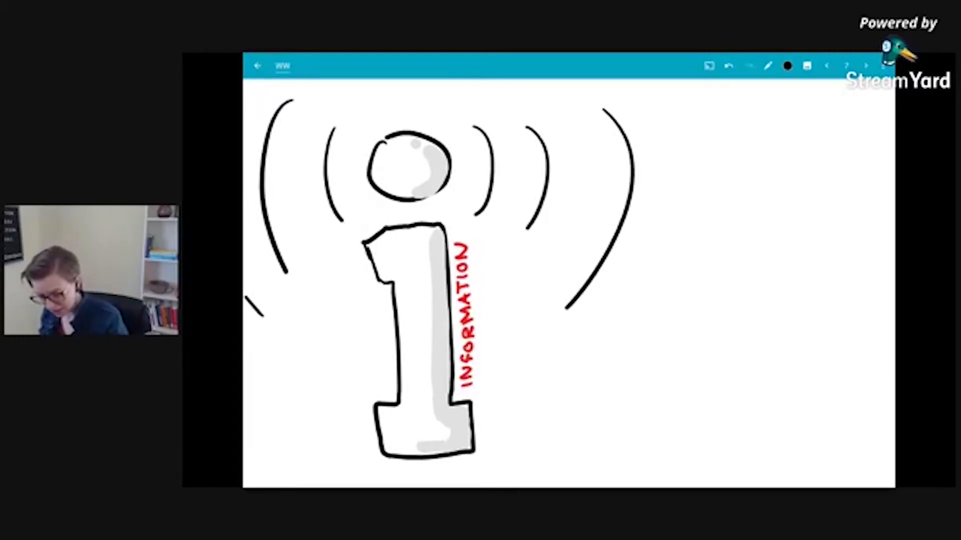
- Draw three open-mouthed figures and a hatched table to the right of the 'i'
left_click_drag(631, 288, 644, 392)
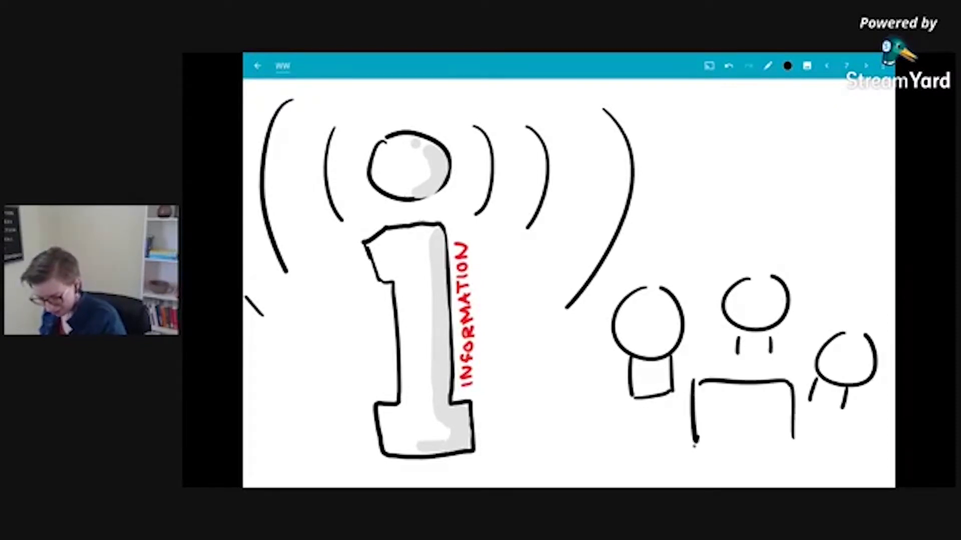
left_click_drag(698, 398, 784, 429)
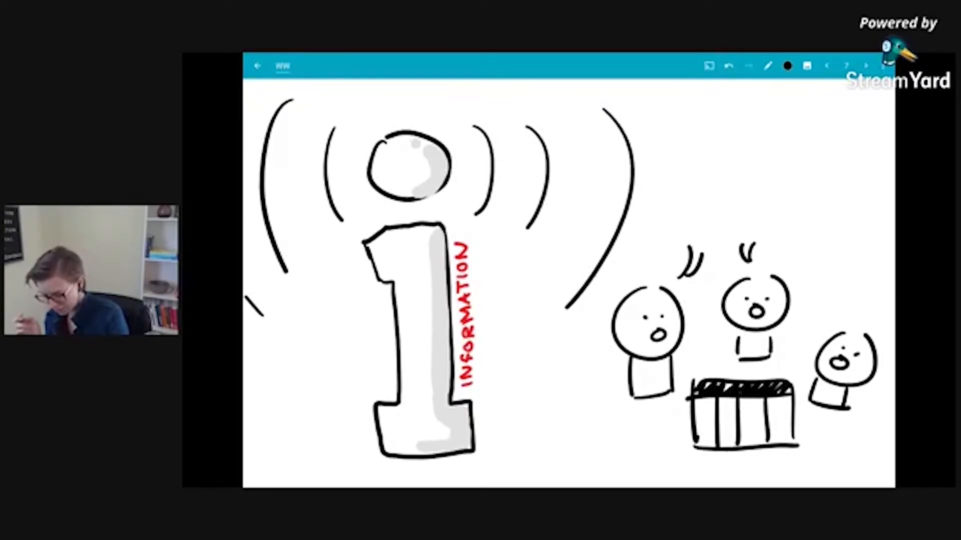
left_click_drag(637, 171, 870, 270)
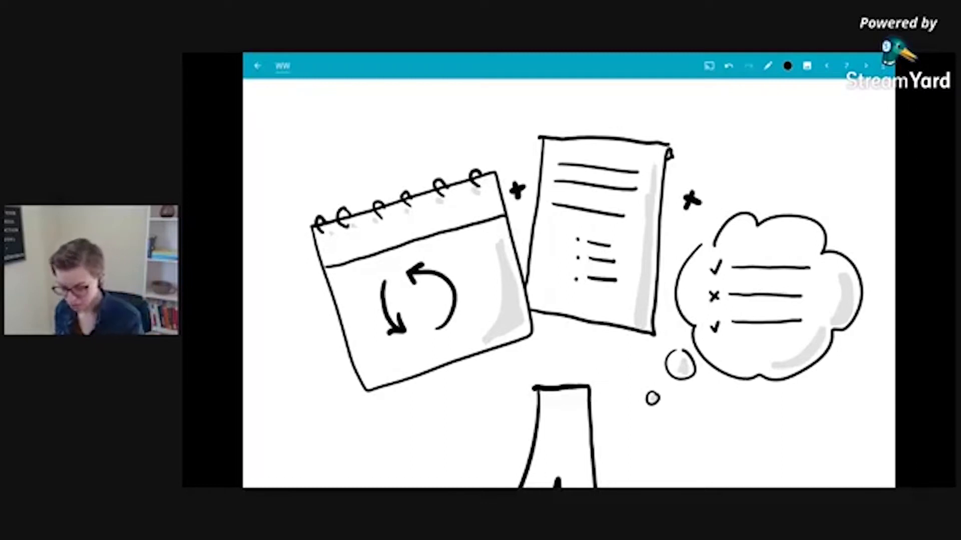
- Check the pen settings, then write TIMING + PACE on the calendar and AGENDA on the document
left_click(769, 66)
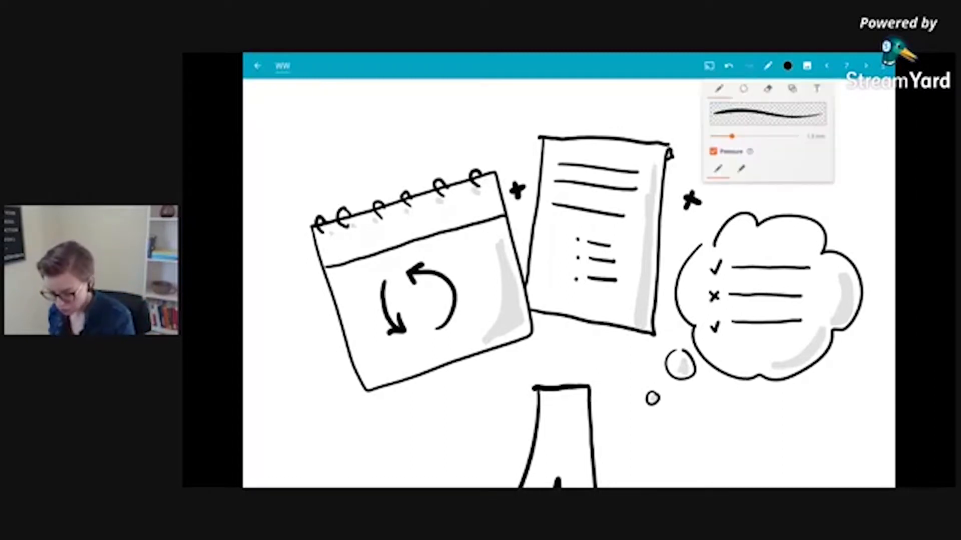
left_click(769, 66)
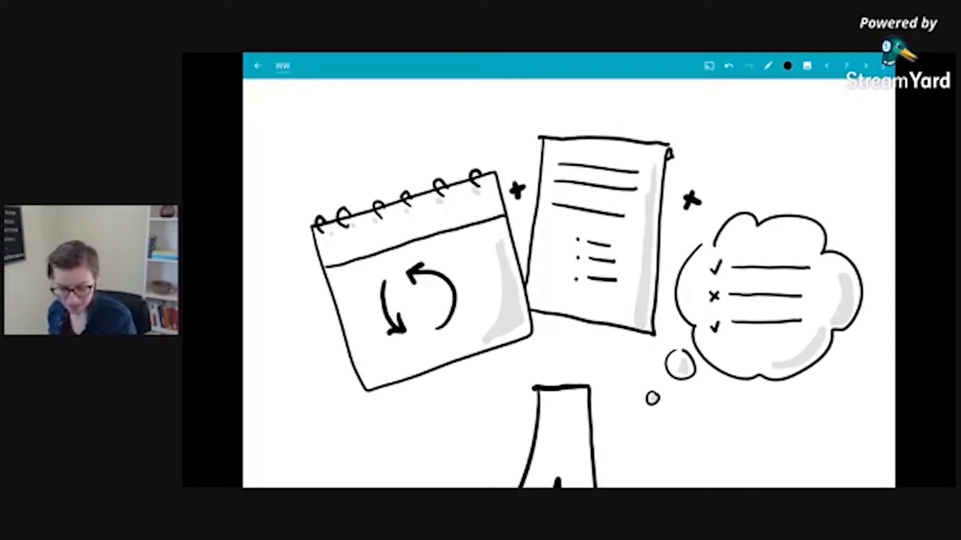
type("TIM")
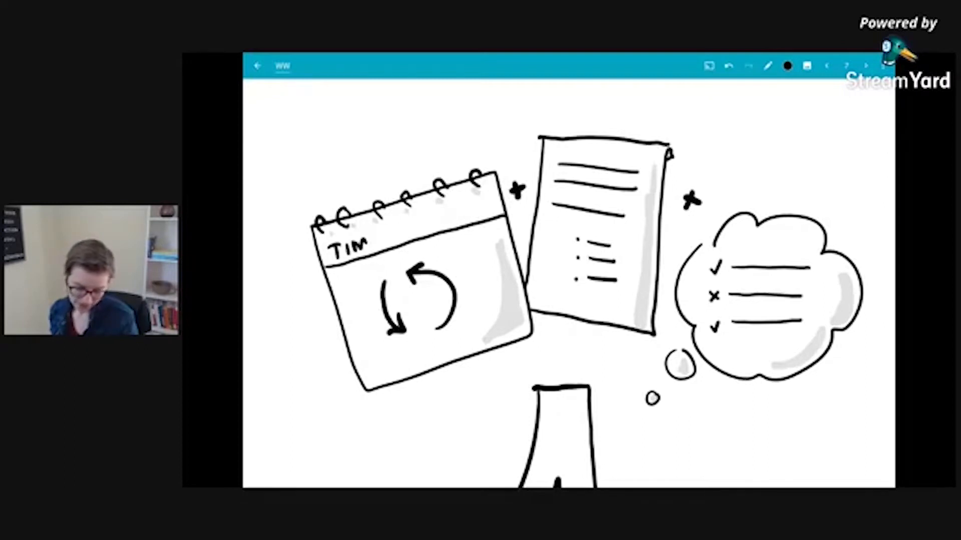
type("ING+I")
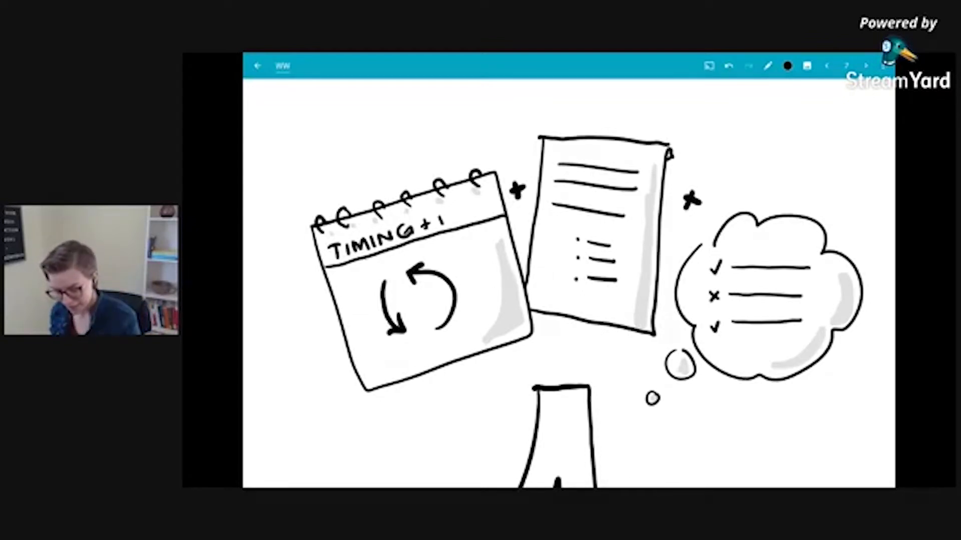
type("PACE")
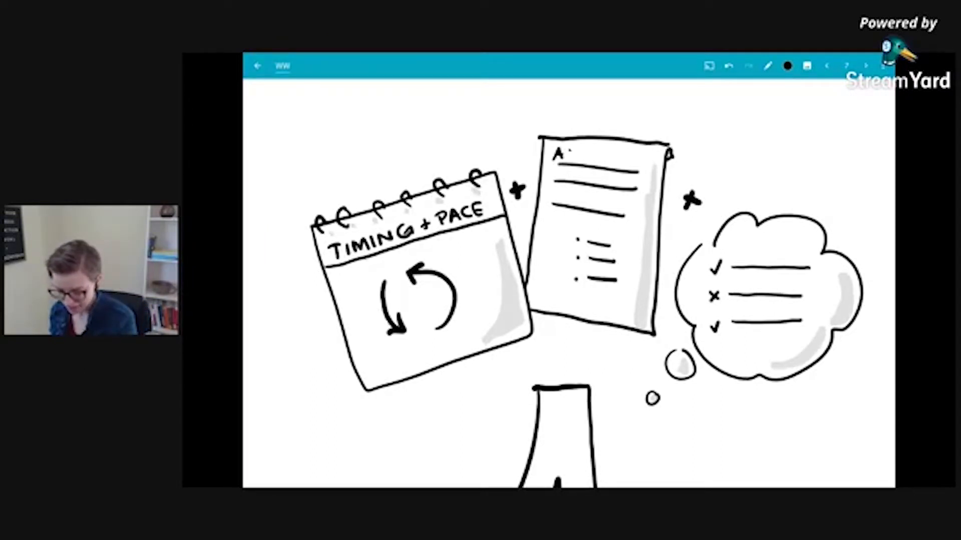
type("AGENDA")
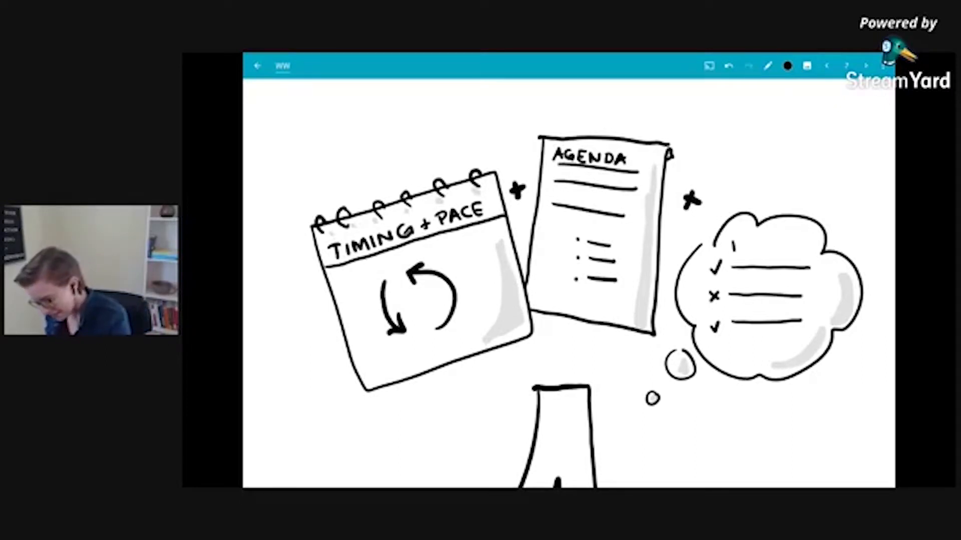
type("POLICY")
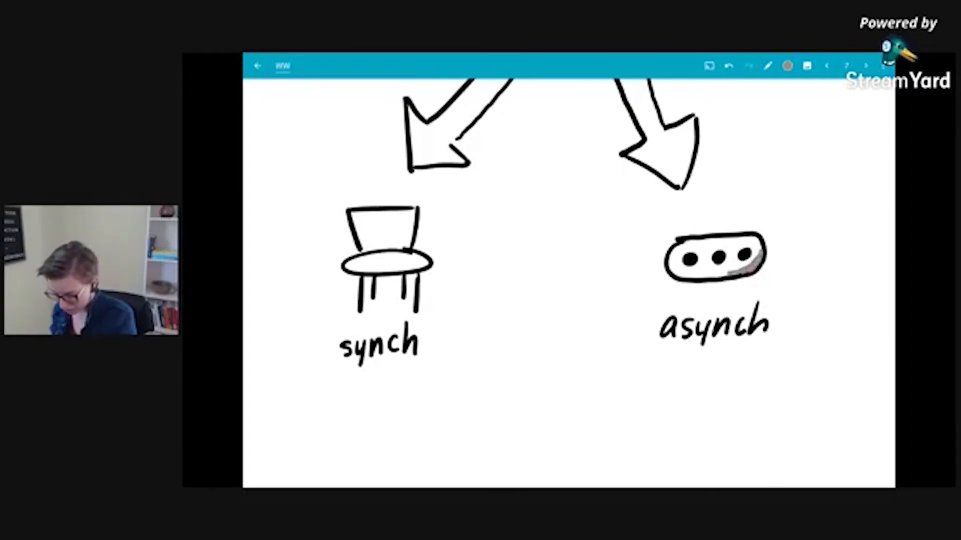
- Select the light grey ink for shading the chair seat
left_click(790, 65)
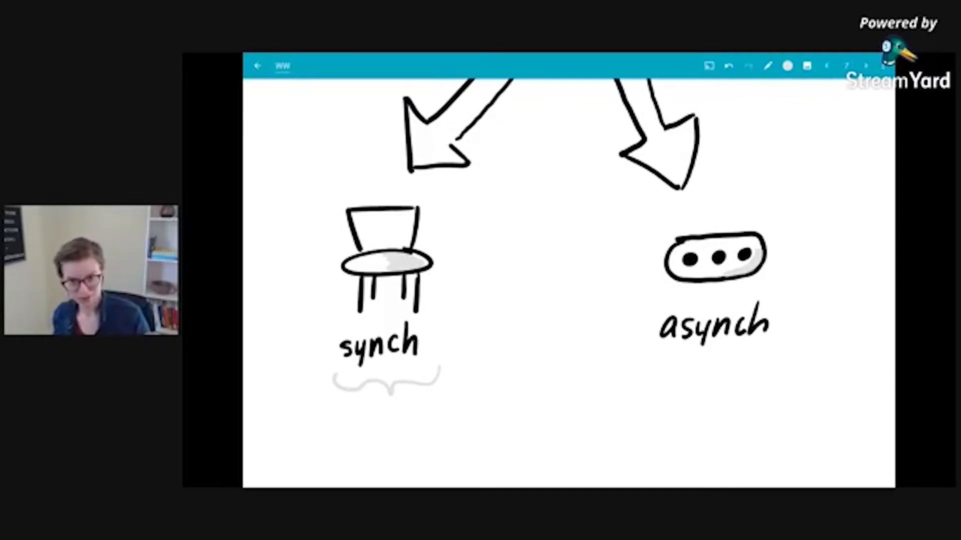
- Draw a light grey stroke beneath the 'synch' label
left_click_drag(466, 337, 631, 341)
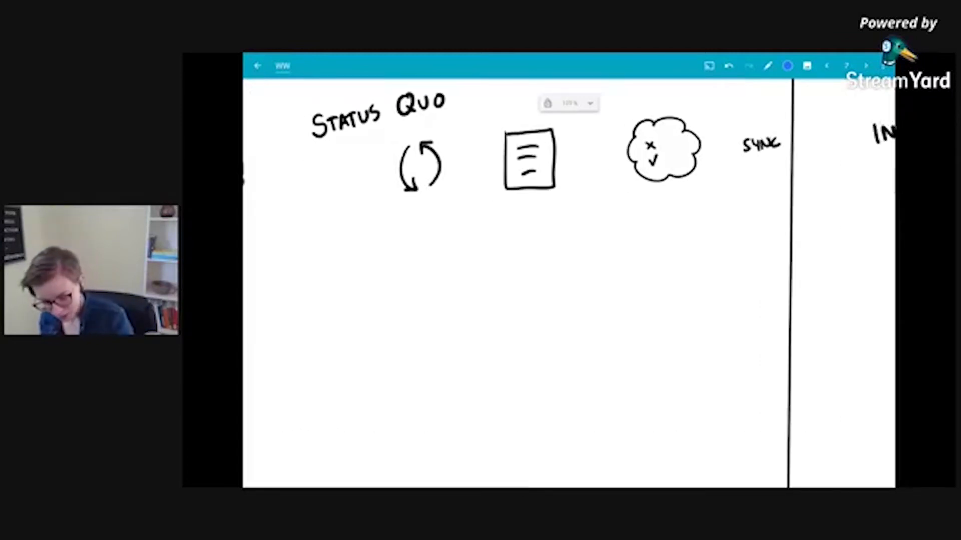
- Write TUES and the bullets 'schedule of week' and 'priorities' below the icons
type("TUES")
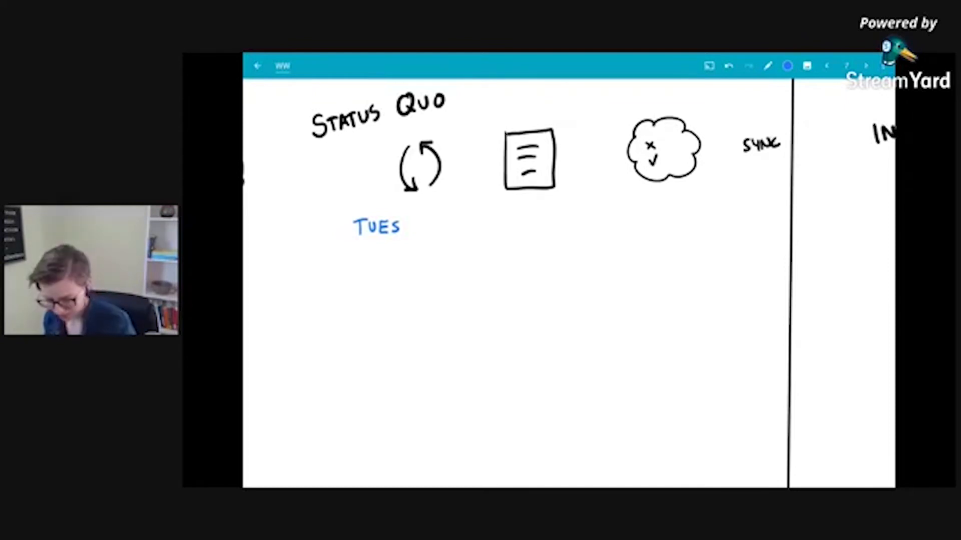
type("sched")
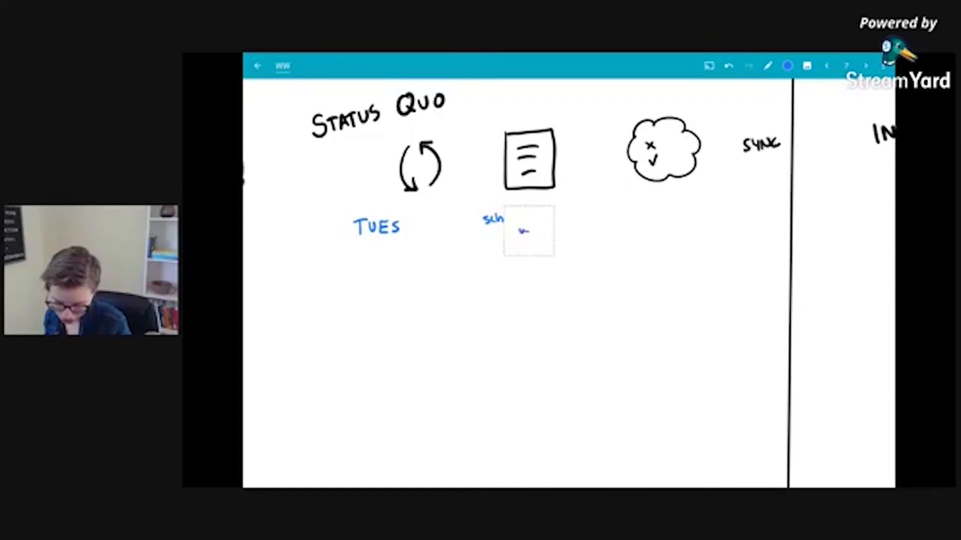
type("schedule of week")
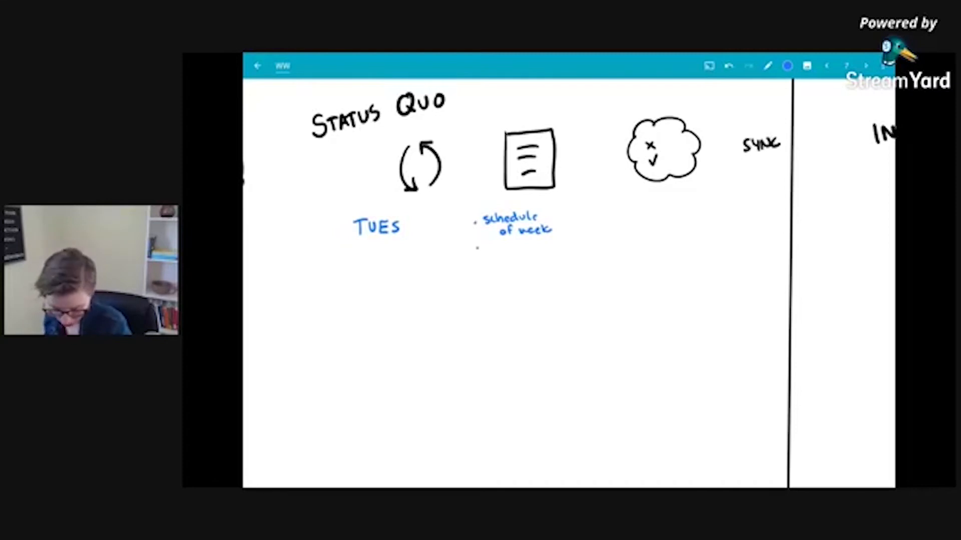
type("priorits")
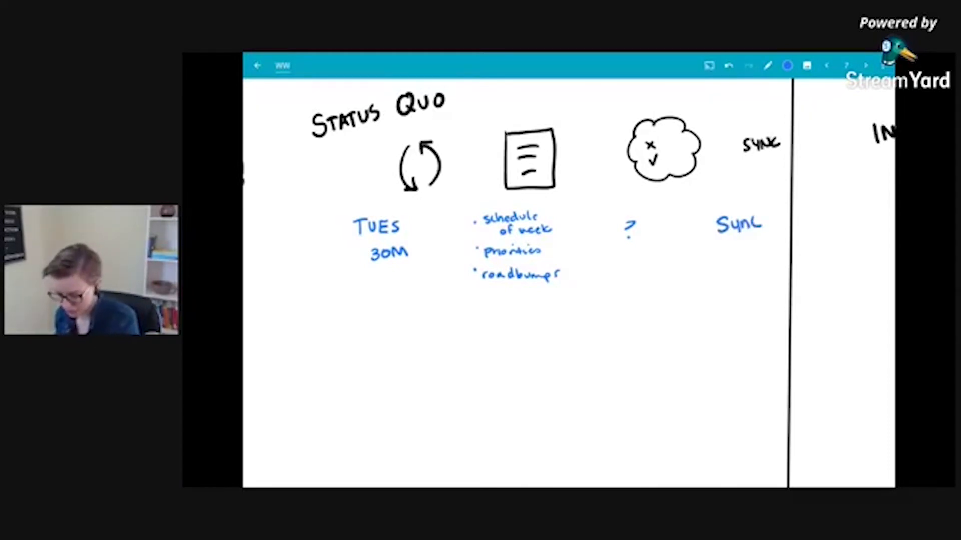
- Write (ZOOM), SYNC, (CHAT) and the Thursday bullets feeling, next update and roadblocks
type("(ZOOM")
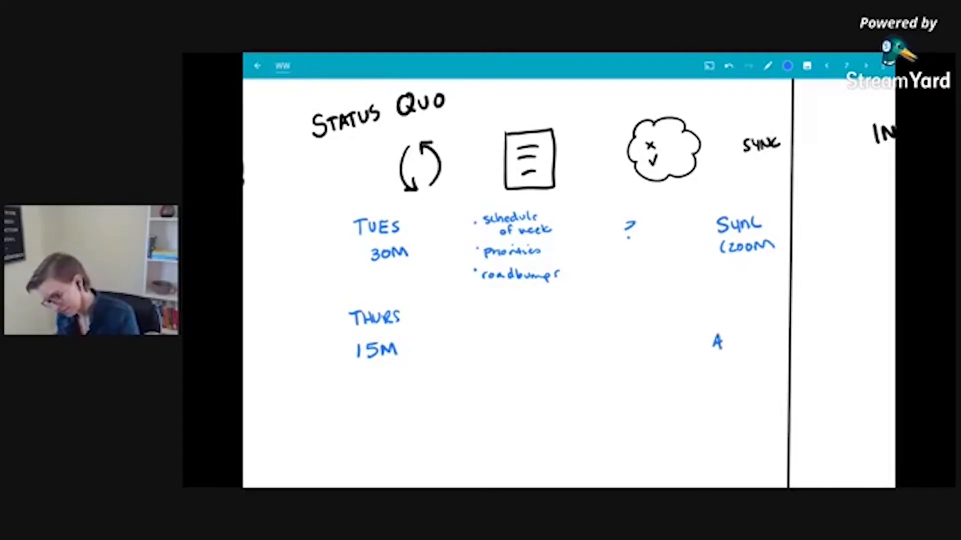
type("SYNC")
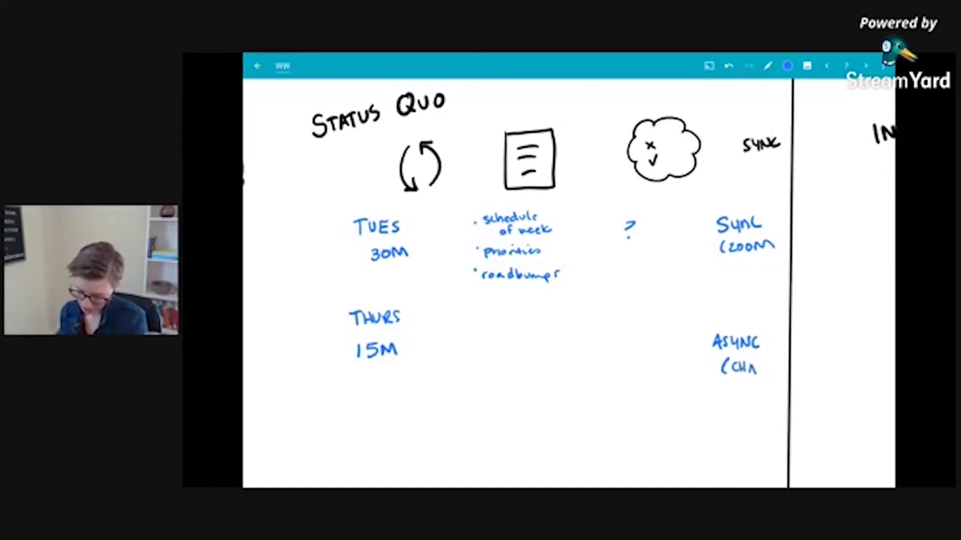
type(")")
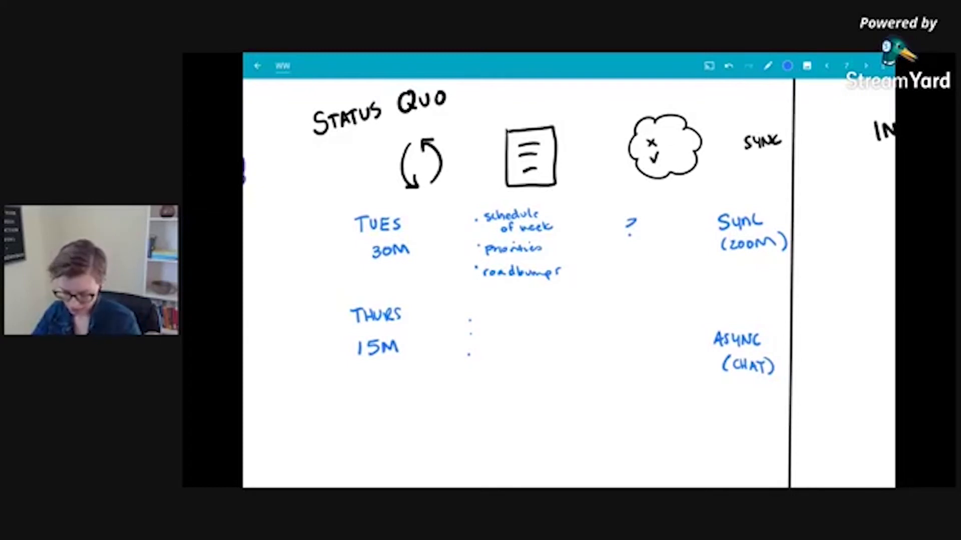
type("feeling")
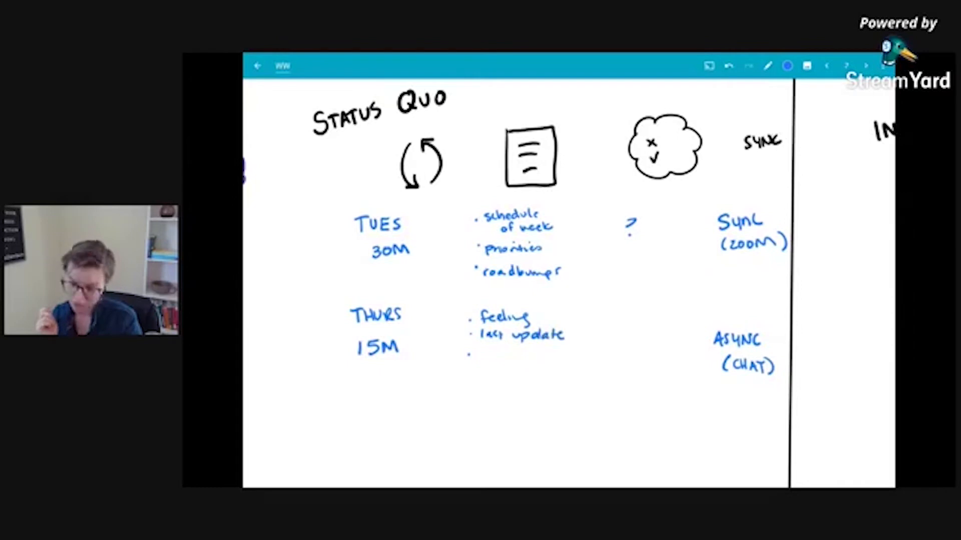
type("n")
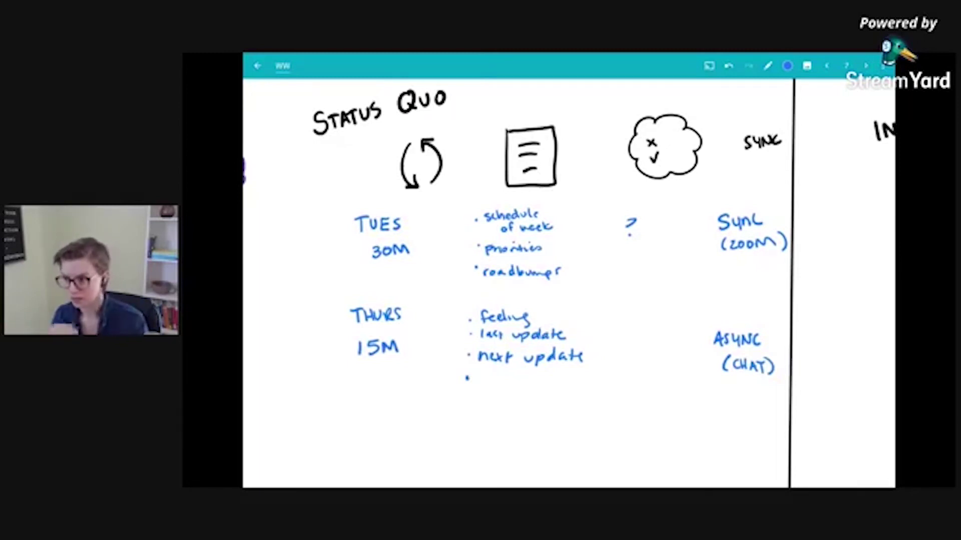
type("roadblocks")
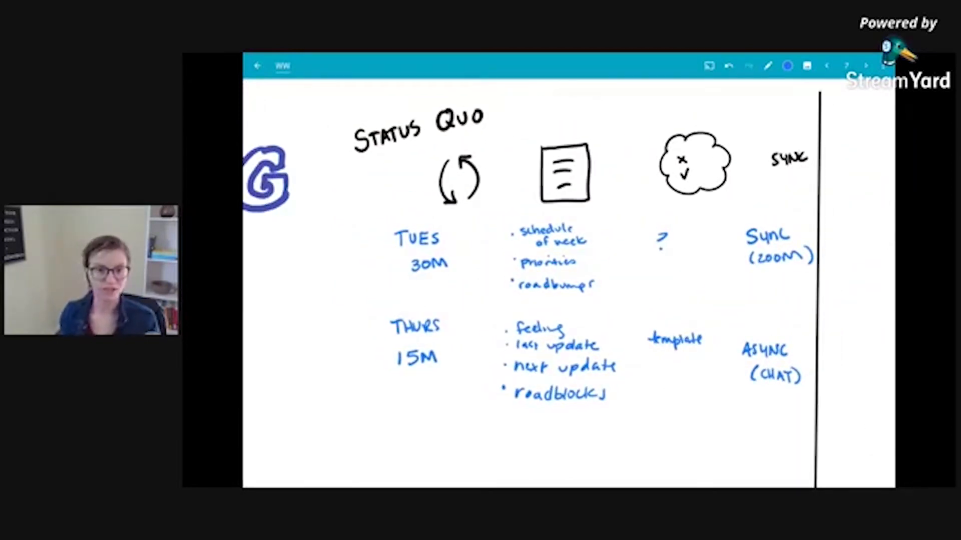
- Switch the ink to red and draw a box around the question mark
left_click(789, 66)
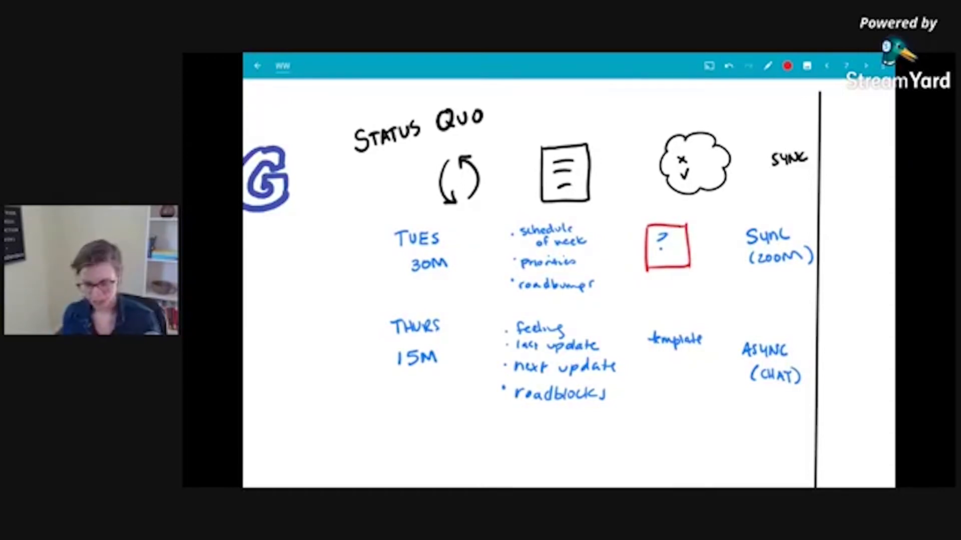
left_click_drag(506, 221, 505, 298)
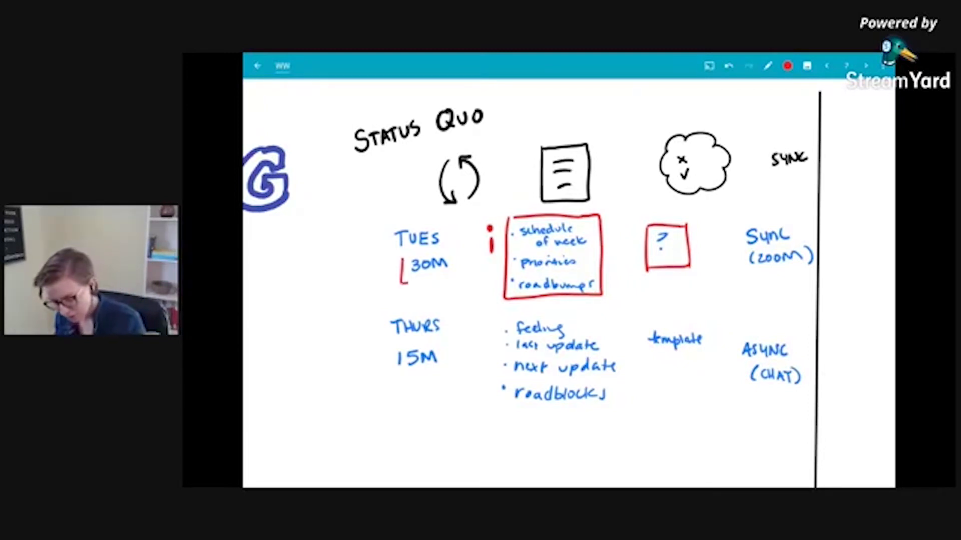
- Draw a red box around 30M
left_click_drag(399, 251, 456, 279)
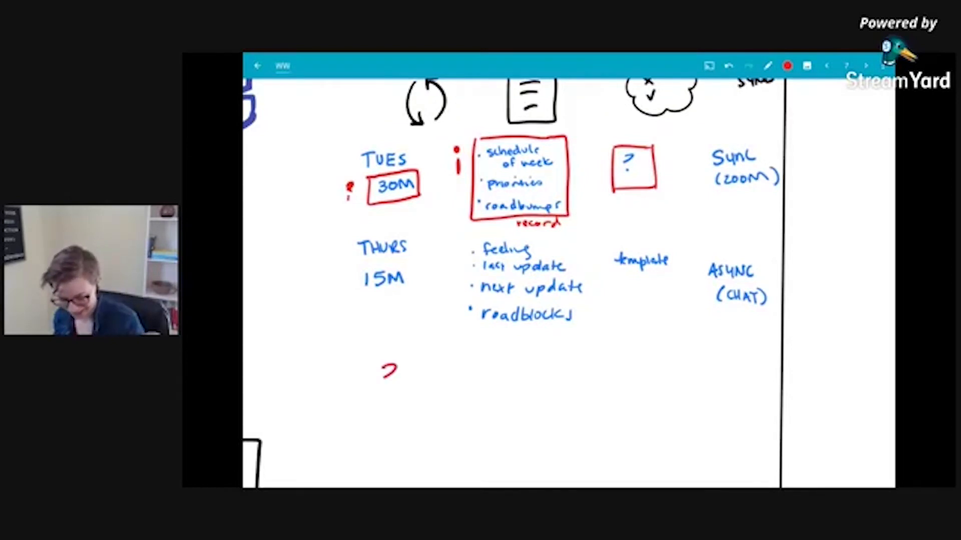
- Swipe over to the page headed INTUITION
left_click_drag(368, 355, 414, 410)
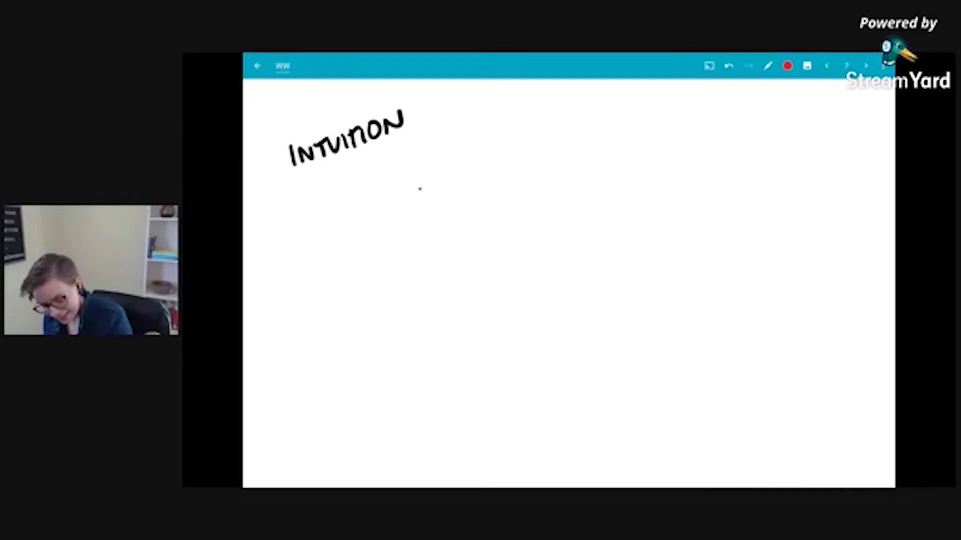
- Handwrite 'FIRM AGENDA SYNCH WEEKLY' in red and add bullet dots for two more items
left_click_drag(423, 189, 462, 194)
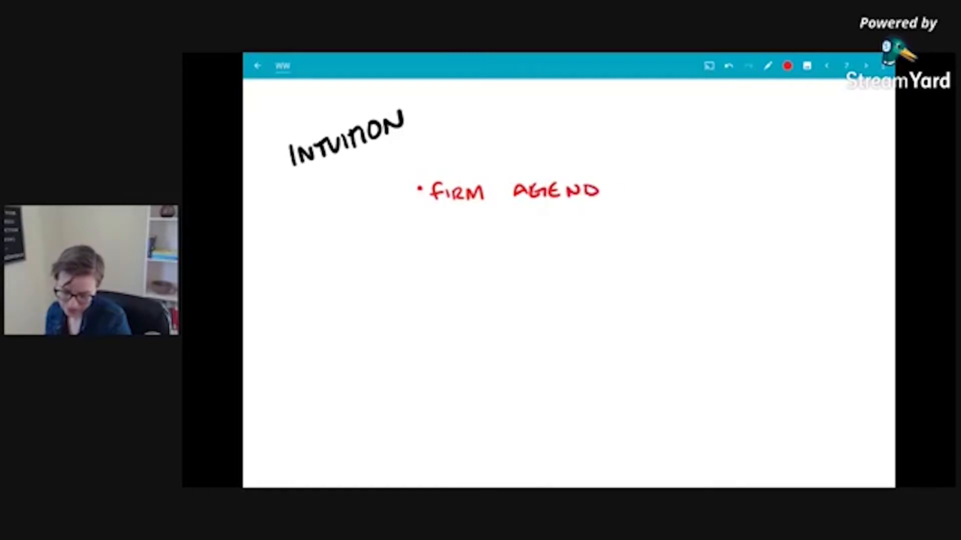
left_click_drag(595, 190, 674, 192)
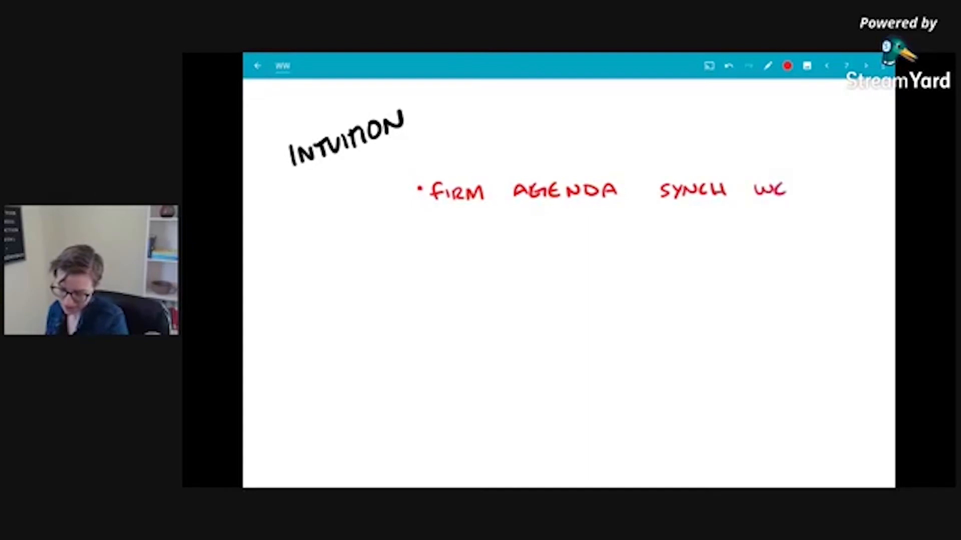
left_click_drag(753, 190, 833, 190)
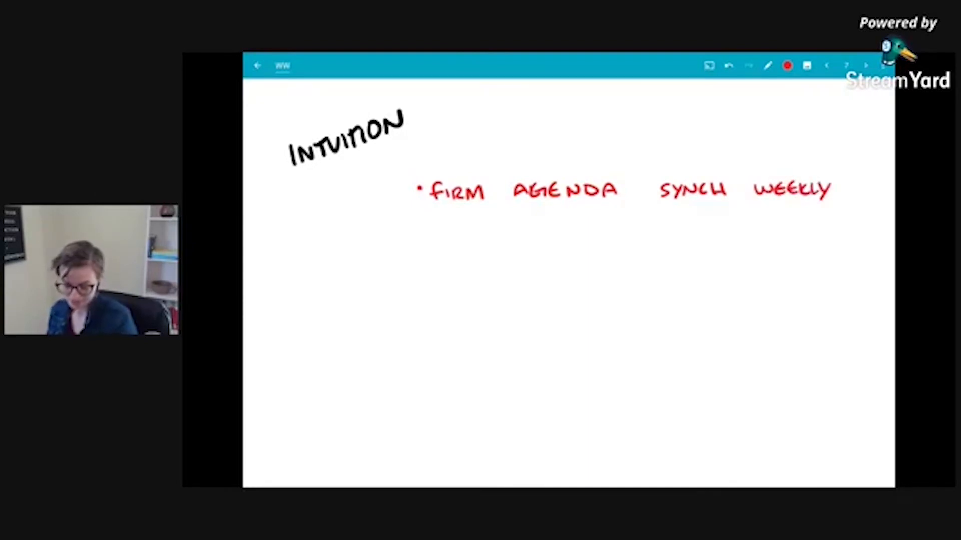
left_click(418, 233)
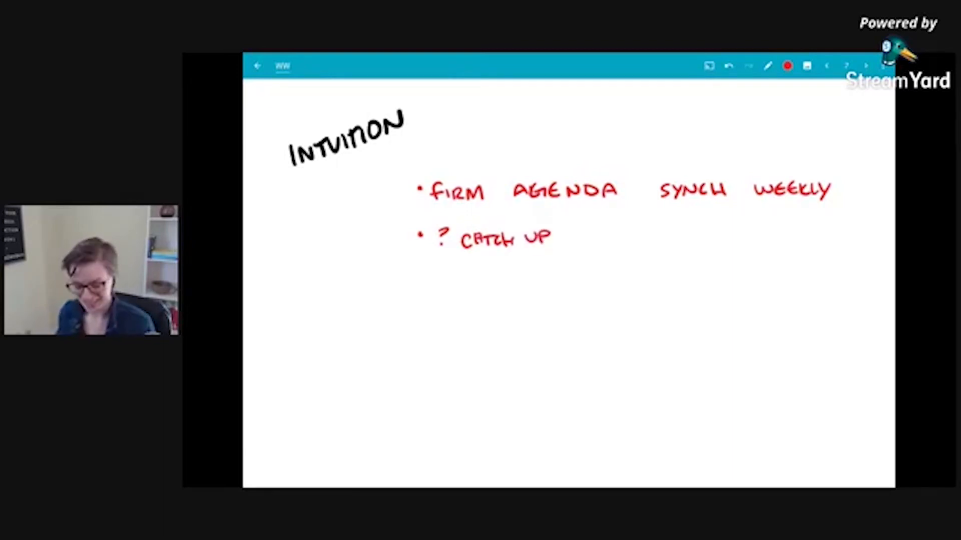
left_click(416, 278)
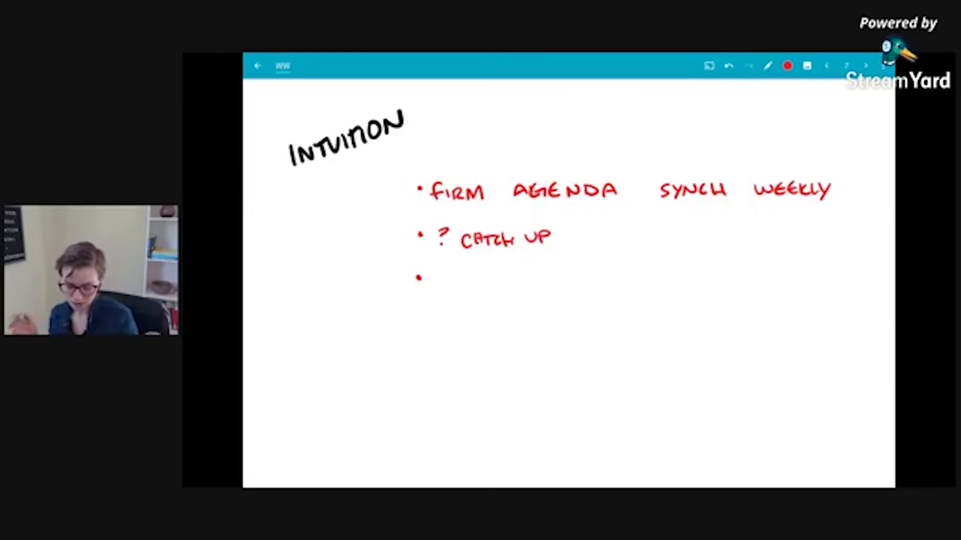
- Add red bullets ZOOM, OTHER MEETINGS, 1:1 MEETINGS ? and an underlined ISSUE I.D
left_click_drag(432, 278, 487, 279)
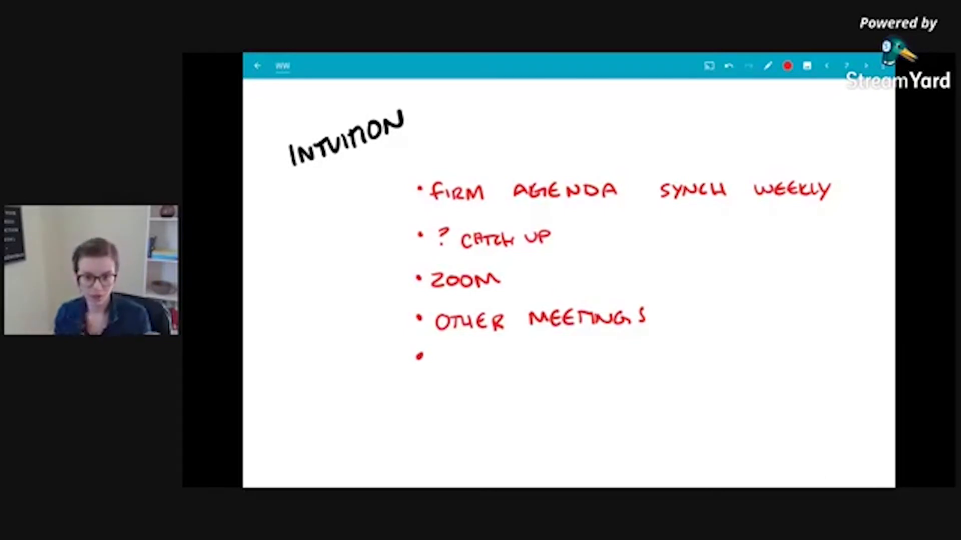
left_click(436, 358)
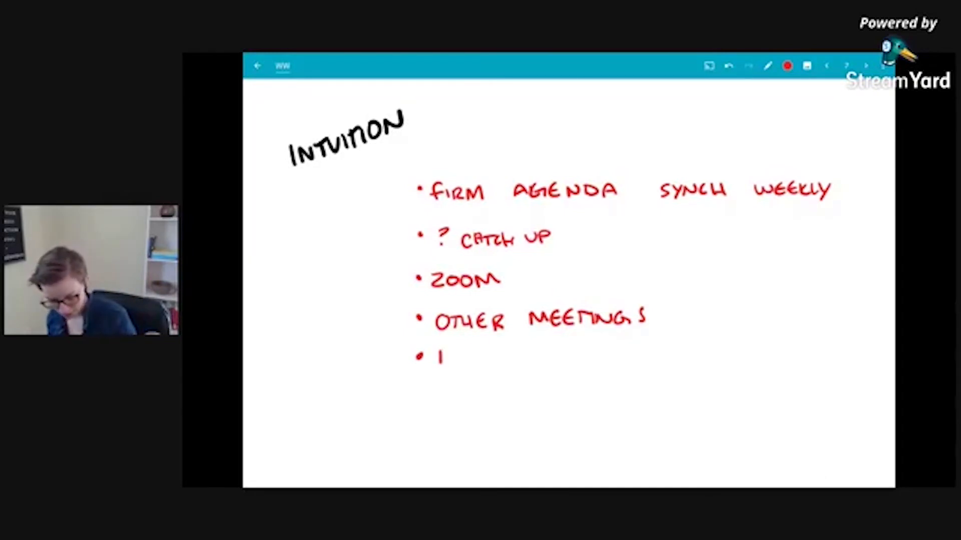
type(":1 MEETINGS ?")
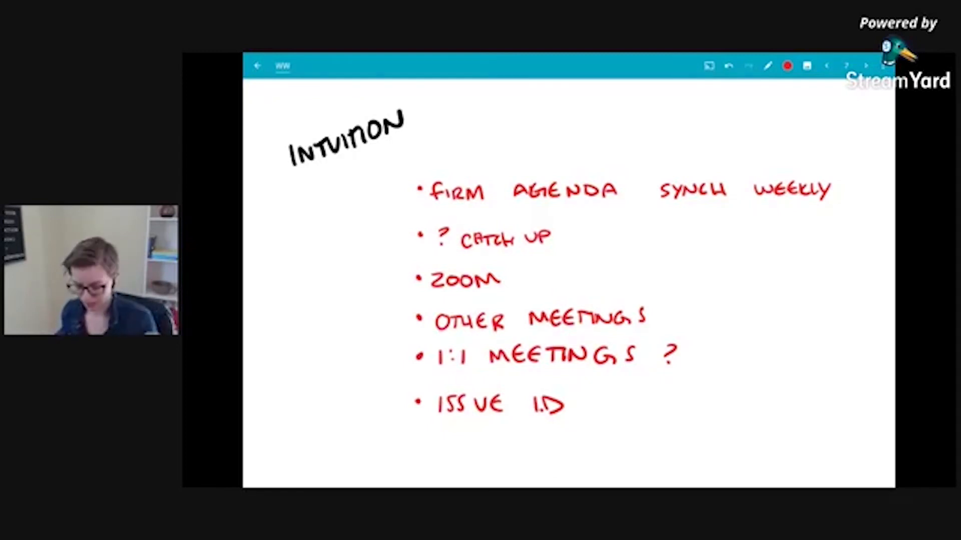
left_click_drag(439, 420, 567, 420)
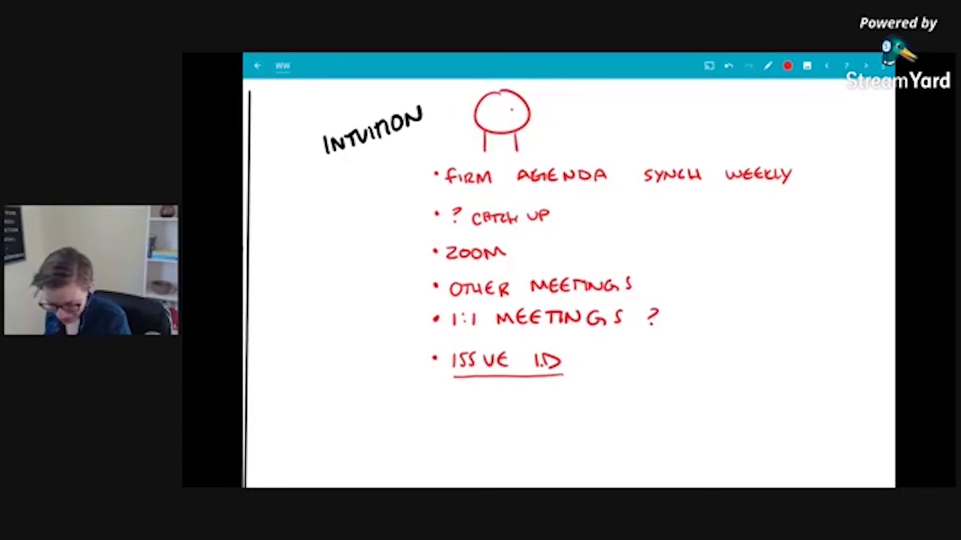
- Draw red strokes beneath 'ISSUE ID' at the bottom of the intuition list
left_click_drag(533, 117, 625, 114)
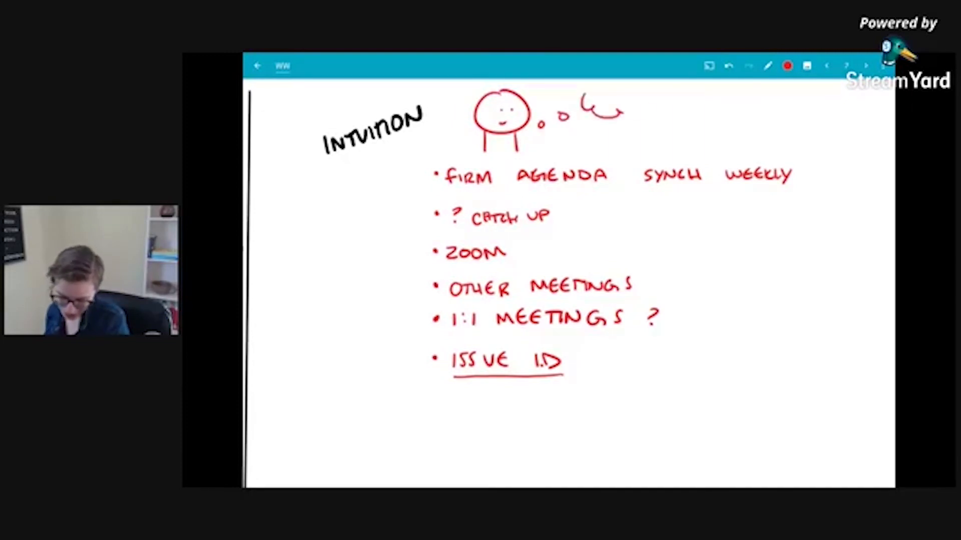
left_click_drag(595, 117, 656, 104)
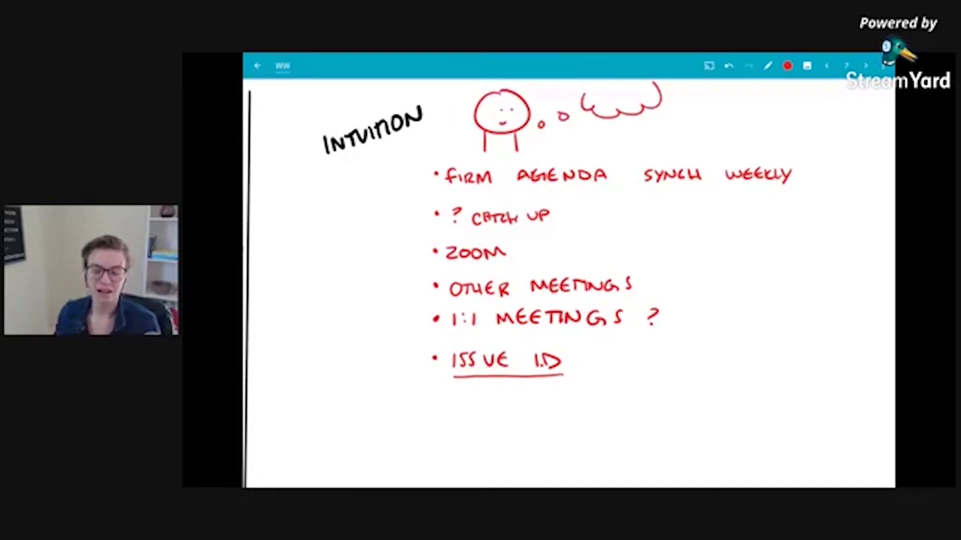
left_click_drag(497, 139, 505, 144)
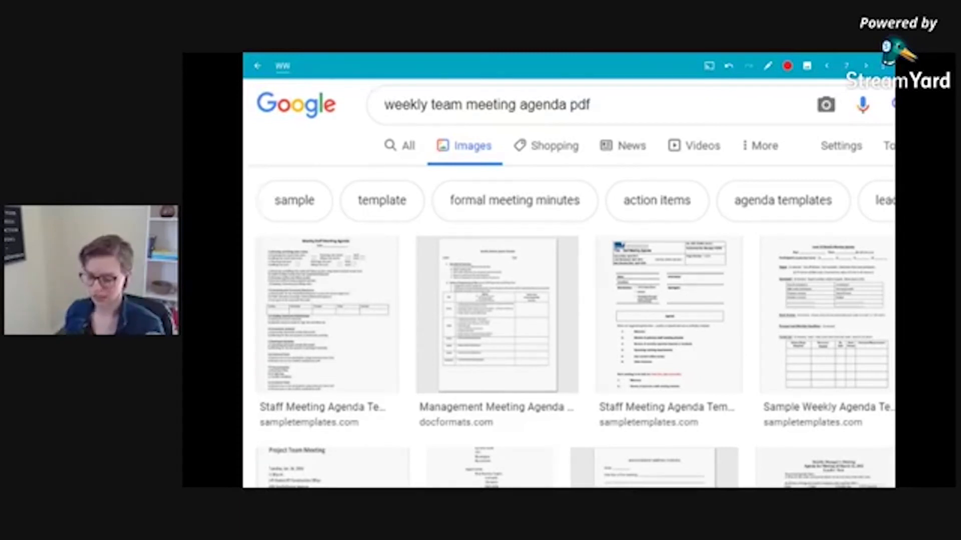
- Box 'pdf' in the red 'weekly team meeting agenda pdf' query, then scroll down
left_click_drag(567, 117, 604, 117)
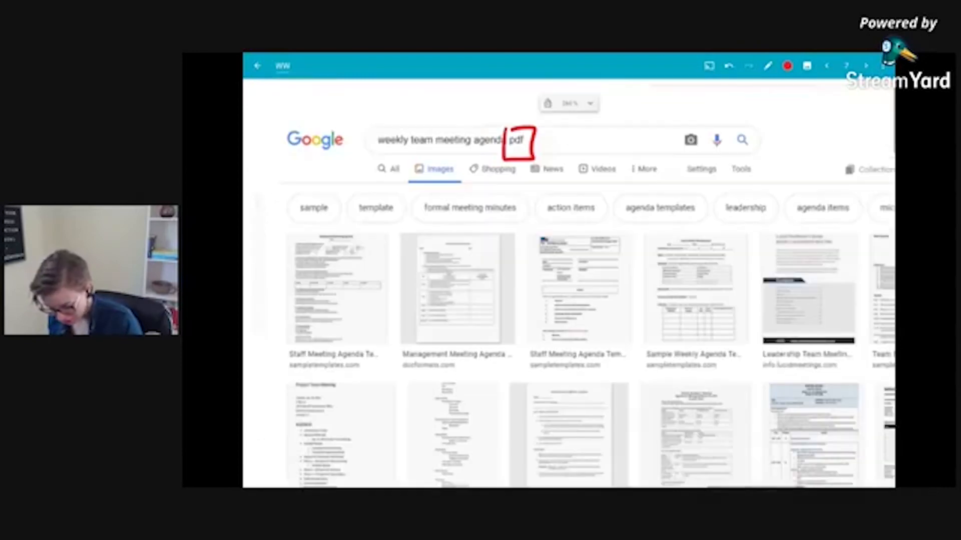
scroll("down", 3)
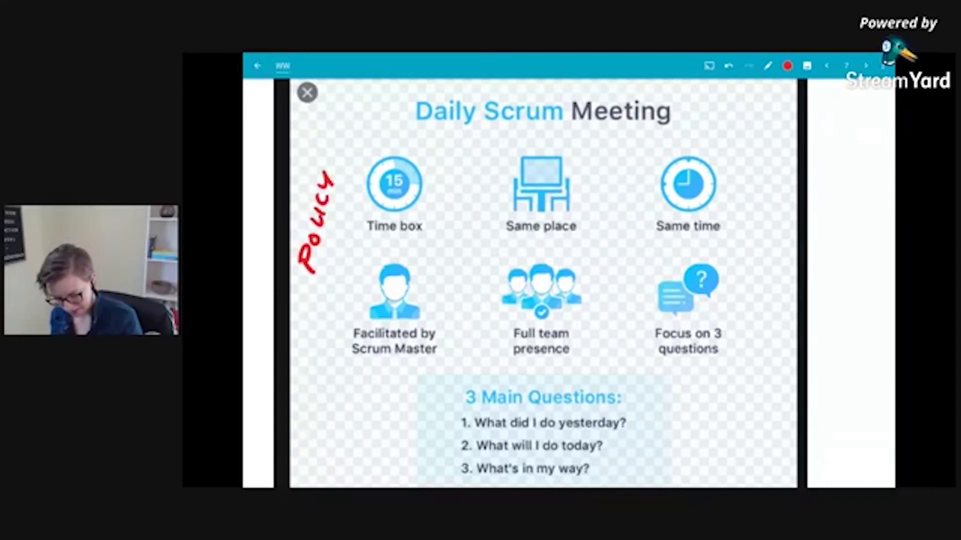
- Draw a red line by the icon grid, erase its bottom stroke, and box 'Focus on 3 questions'
left_click_drag(349, 144, 564, 370)
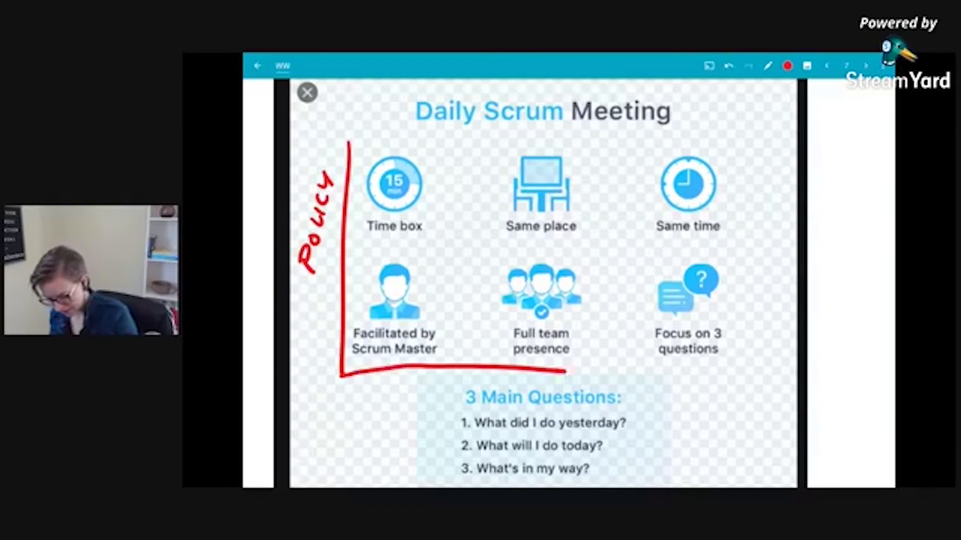
left_click_drag(564, 371, 772, 144)
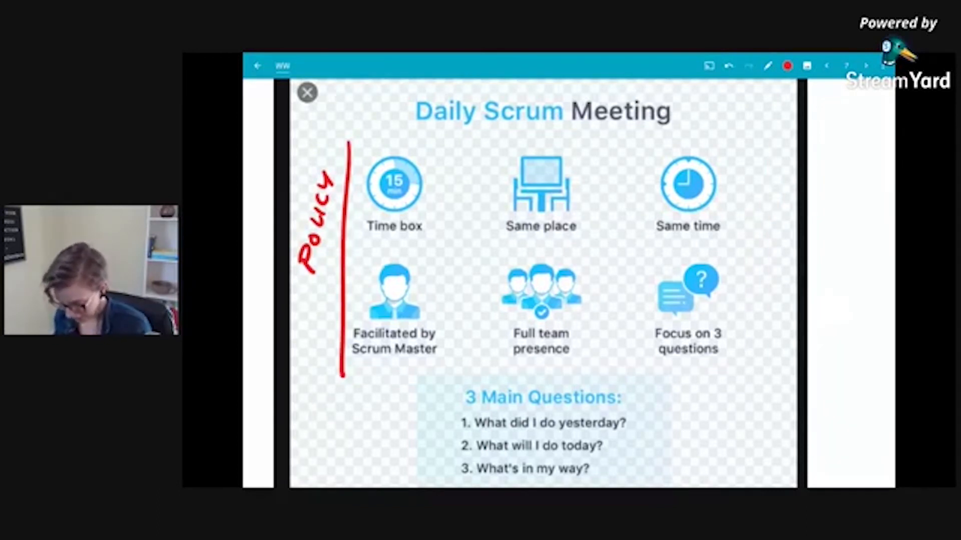
left_click_drag(643, 264, 735, 368)
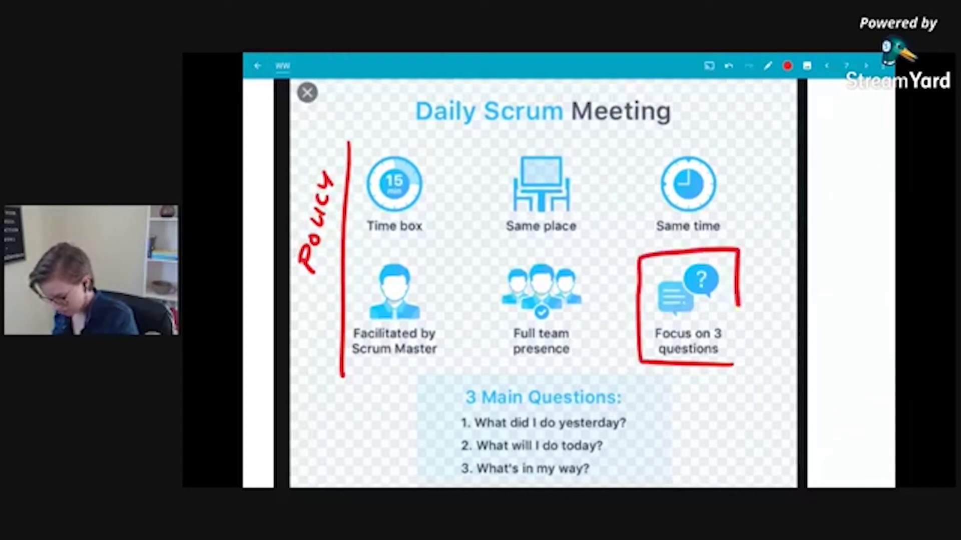
- Bracket the 3 Main Questions list in red
scroll("down", 3)
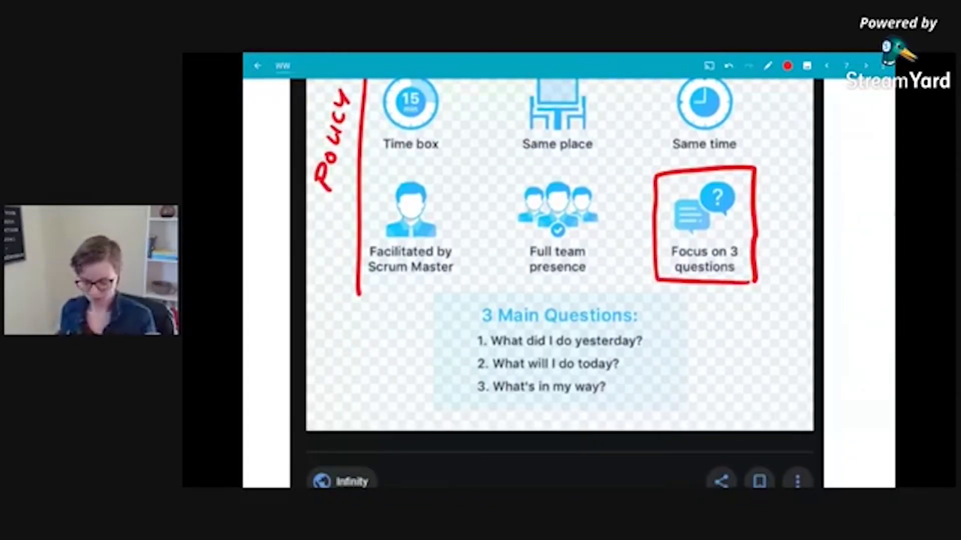
left_click_drag(456, 300, 466, 411)
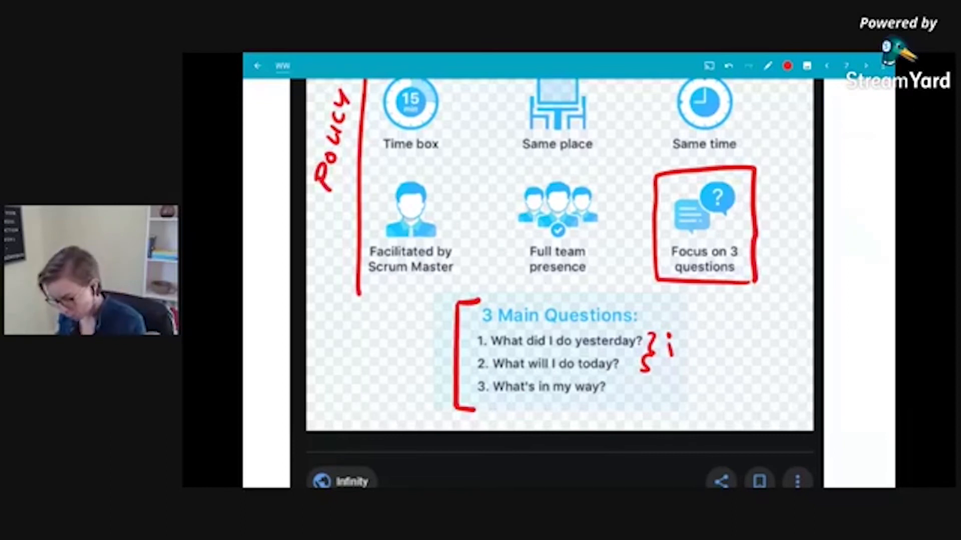
left_click_drag(656, 390, 619, 392)
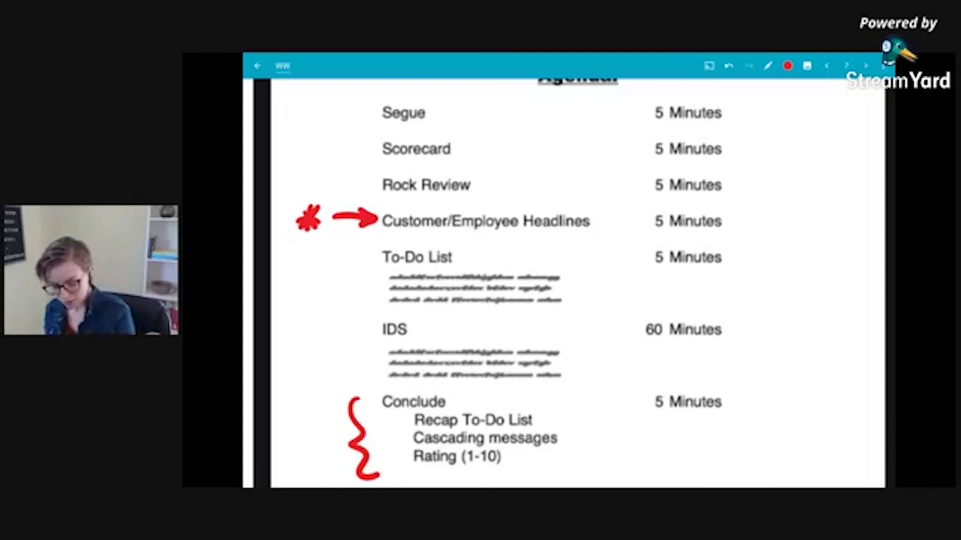
- Strike through 'Rock Review' and add a red star and arrow at 'Scorecard'
left_click_drag(383, 199, 472, 199)
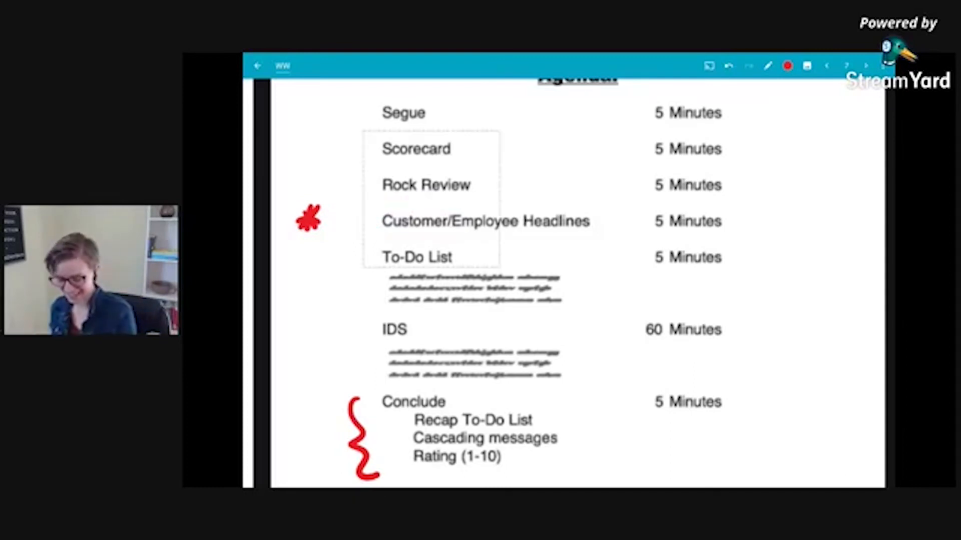
left_click_drag(380, 185, 484, 186)
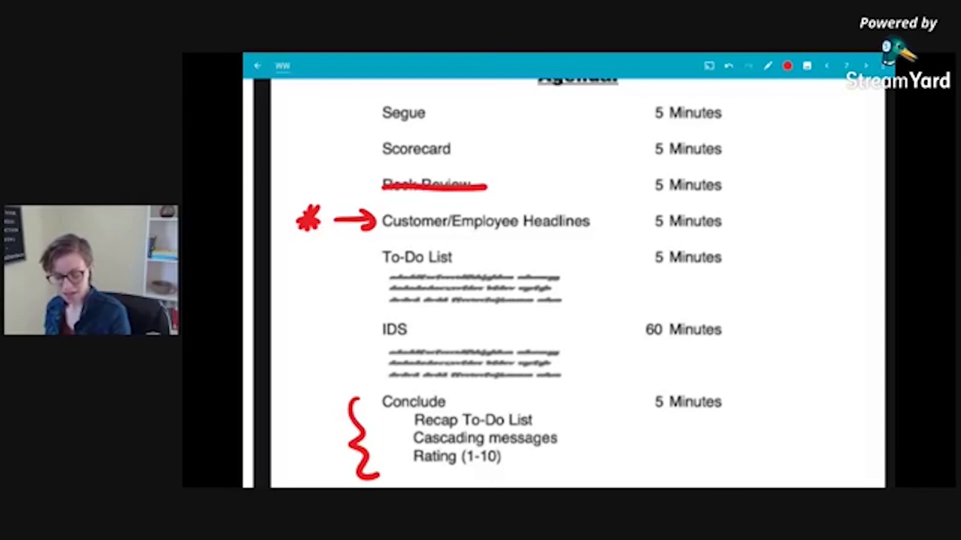
left_click_drag(340, 148, 371, 148)
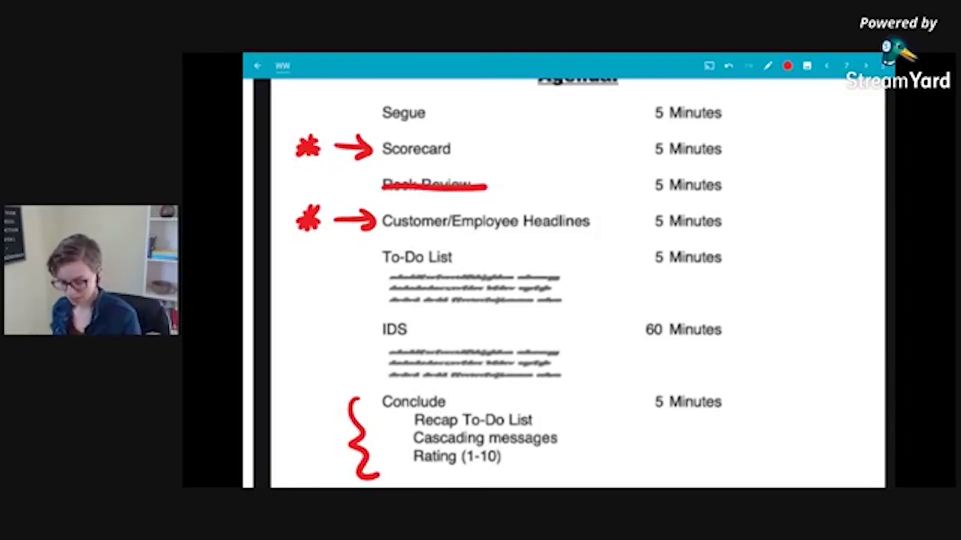
scroll("down", 3)
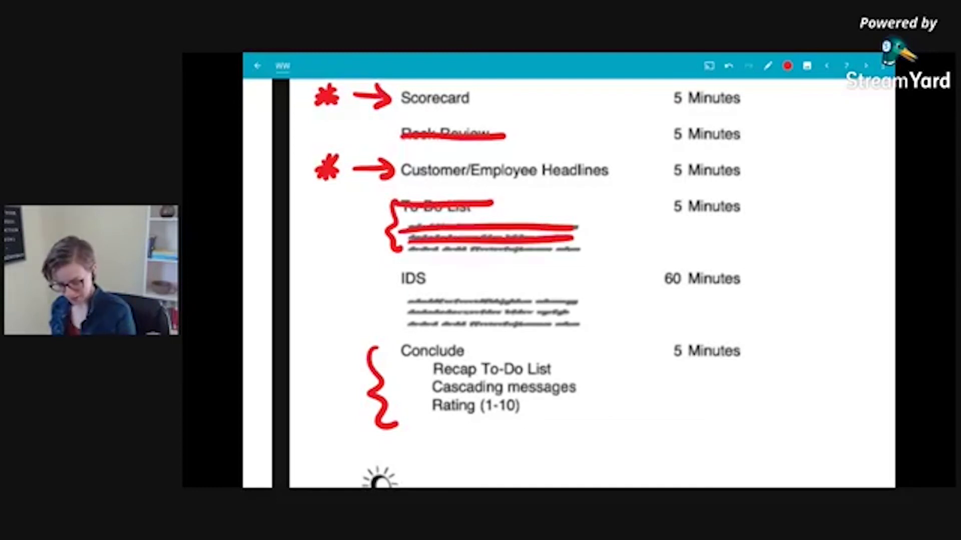
- Strike through the To-Do List details and 'Rating (1-10)', and star the IDS notes
left_click_drag(404, 248, 585, 248)
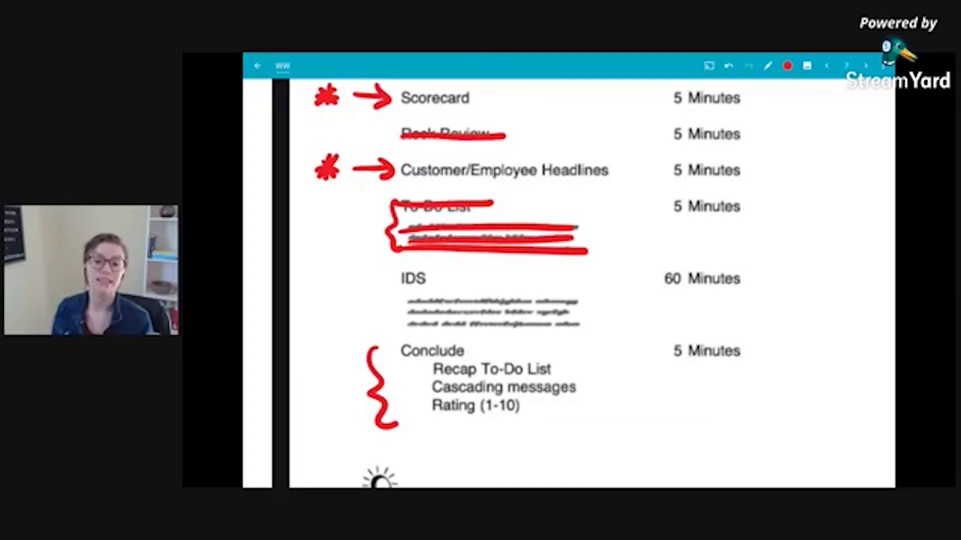
left_click_drag(349, 296, 399, 296)
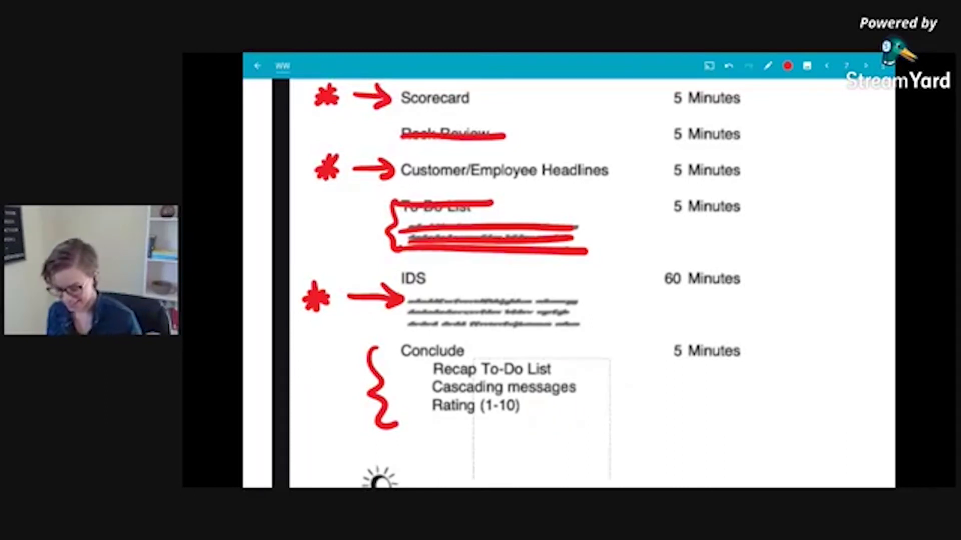
left_click_drag(429, 408, 530, 406)
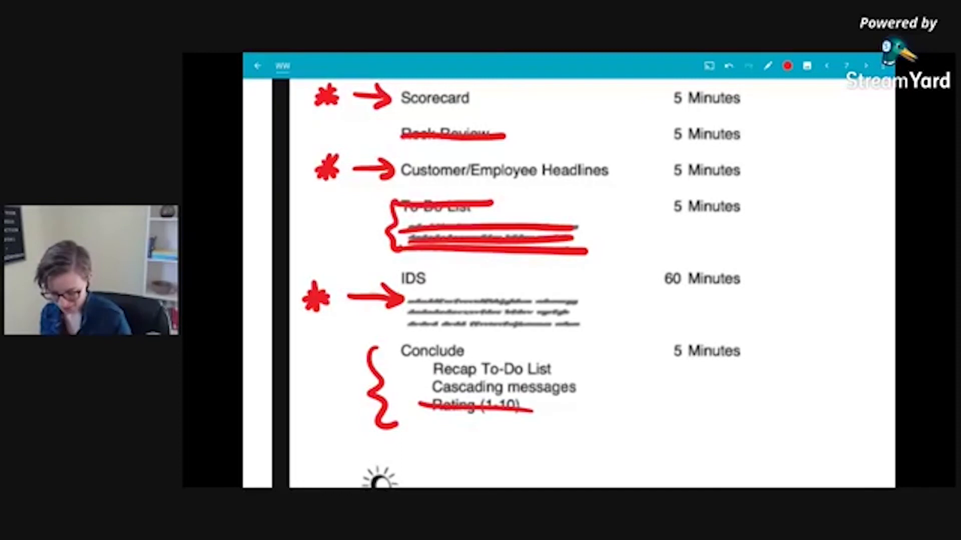
left_click_drag(423, 372, 601, 390)
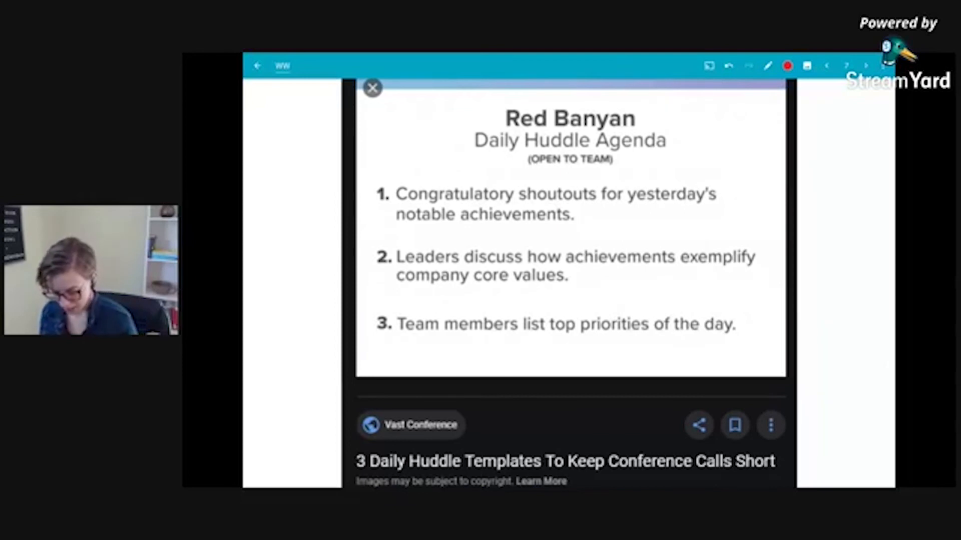
- Underline the shoutouts item, add a red brace and arrow at item 2, underline item 3's priorities
left_click_drag(386, 226, 656, 231)
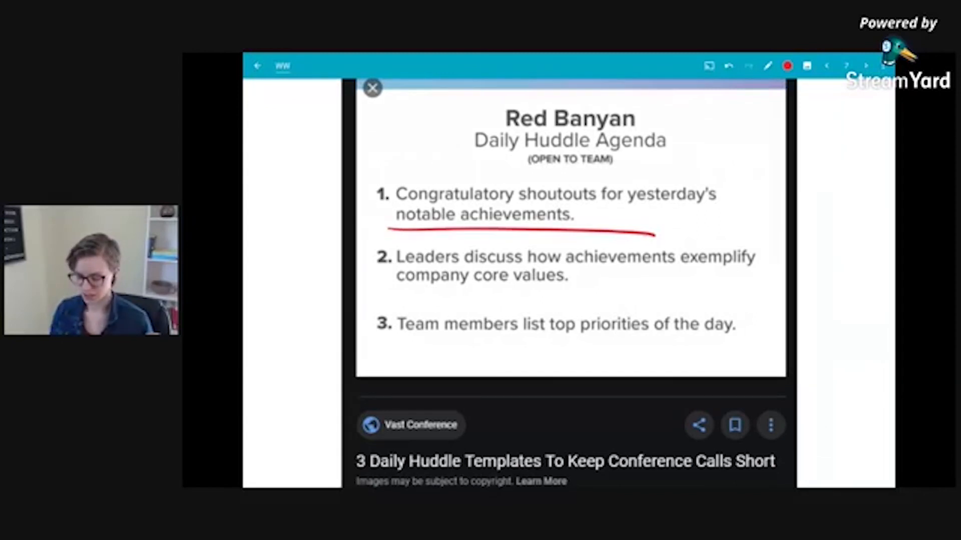
left_click(728, 66)
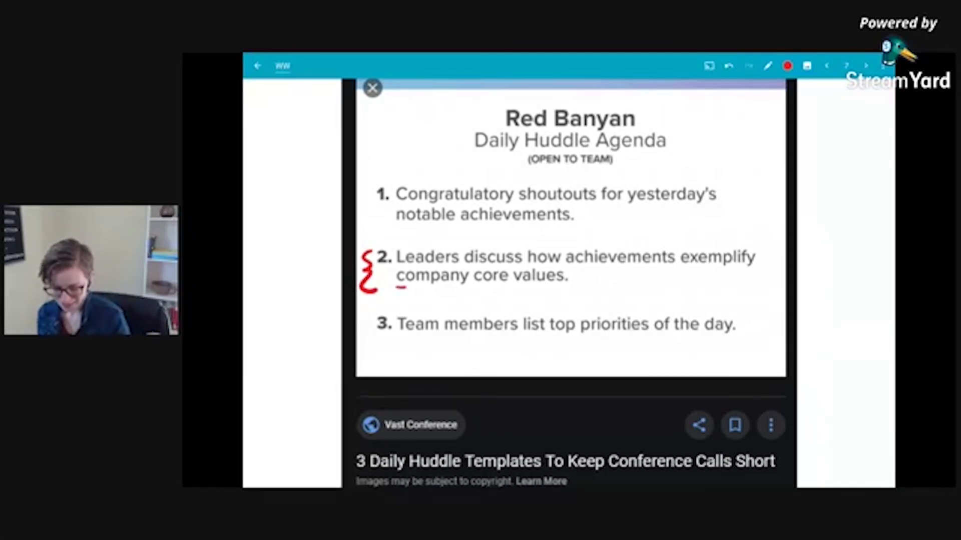
left_click_drag(398, 288, 631, 293)
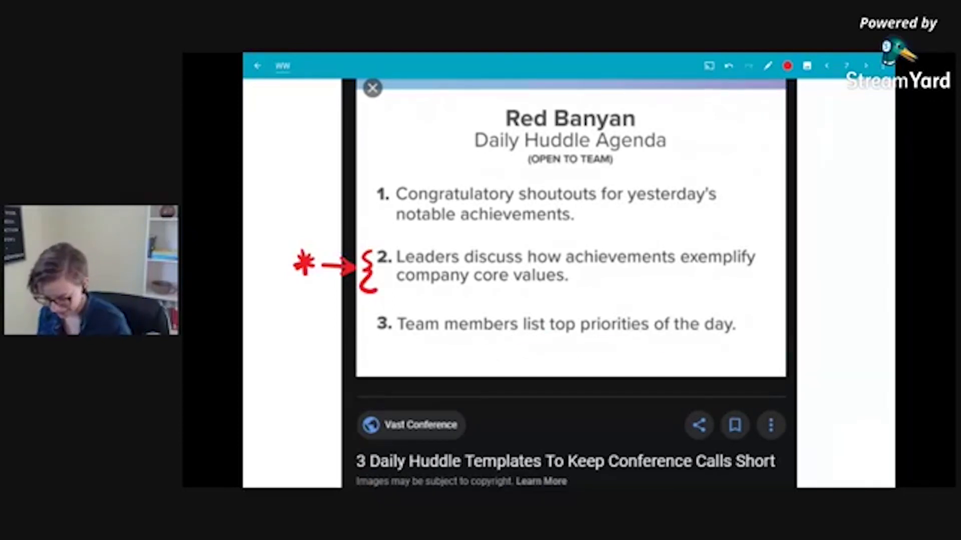
left_click_drag(526, 340, 732, 340)
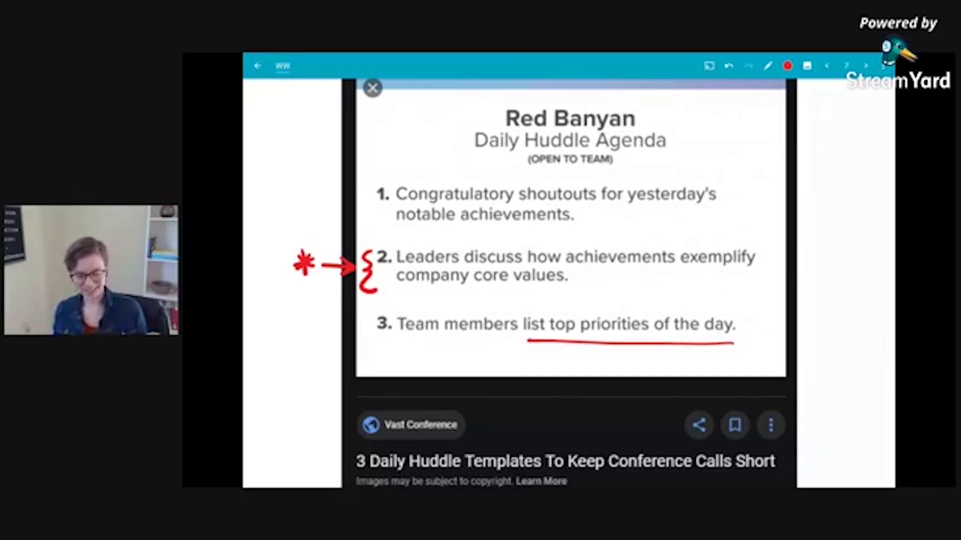
left_click_drag(802, 324, 748, 324)
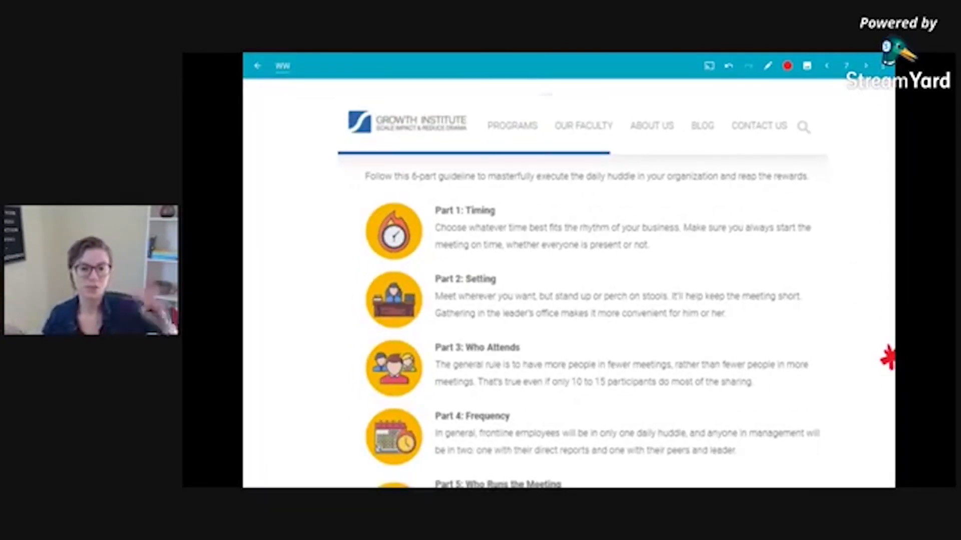
- Strike through Part 1's timing advice and bracket the three Part 6 agenda questions in red
scroll("down", 3)
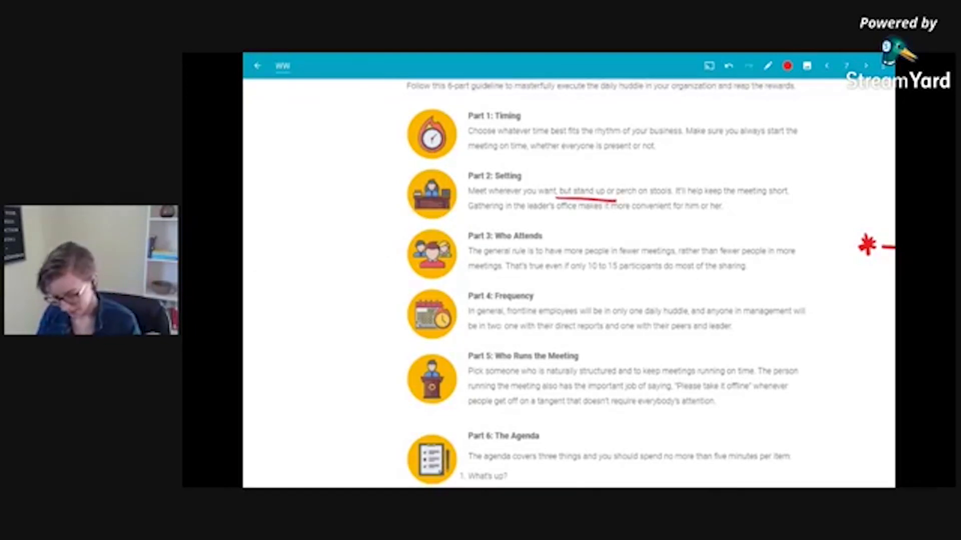
left_click_drag(407, 238, 612, 272)
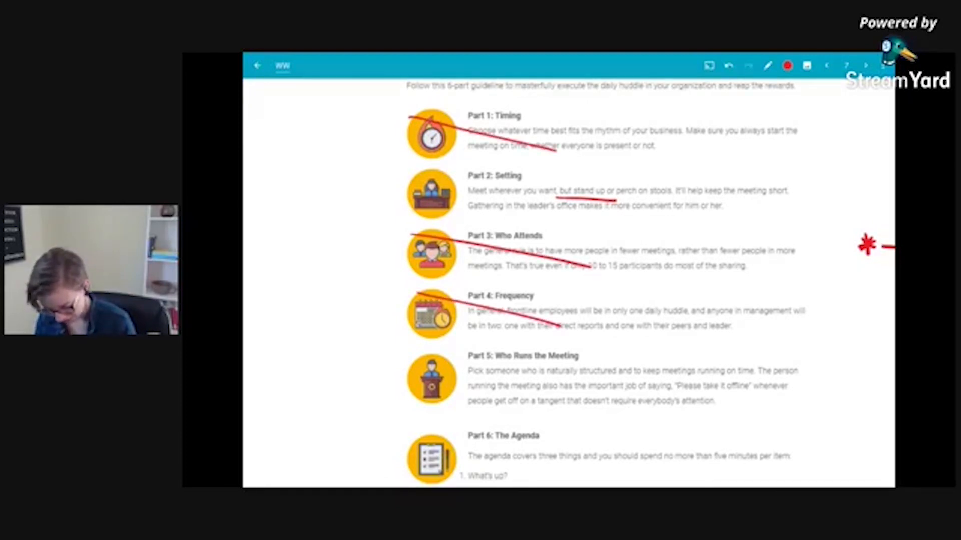
scroll("down", 3)
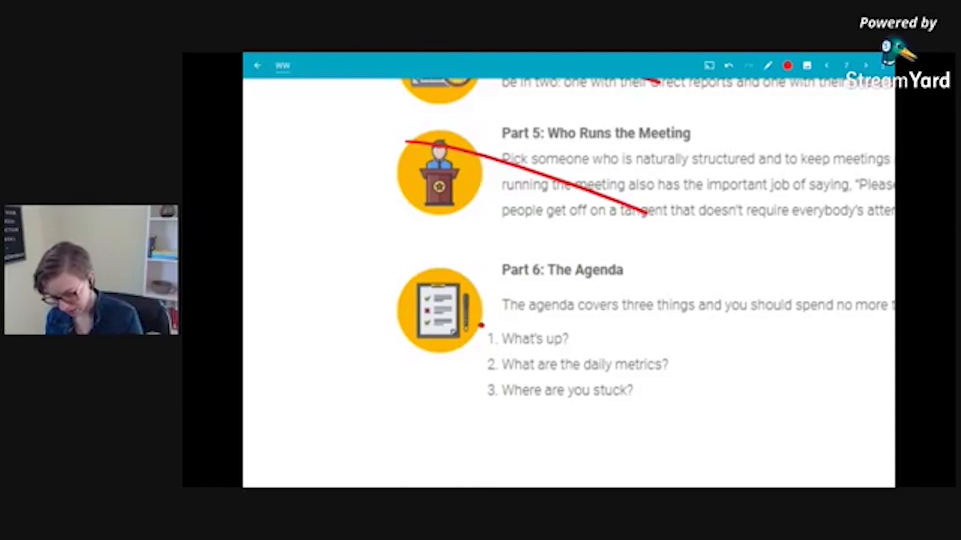
left_click_drag(477, 325, 478, 399)
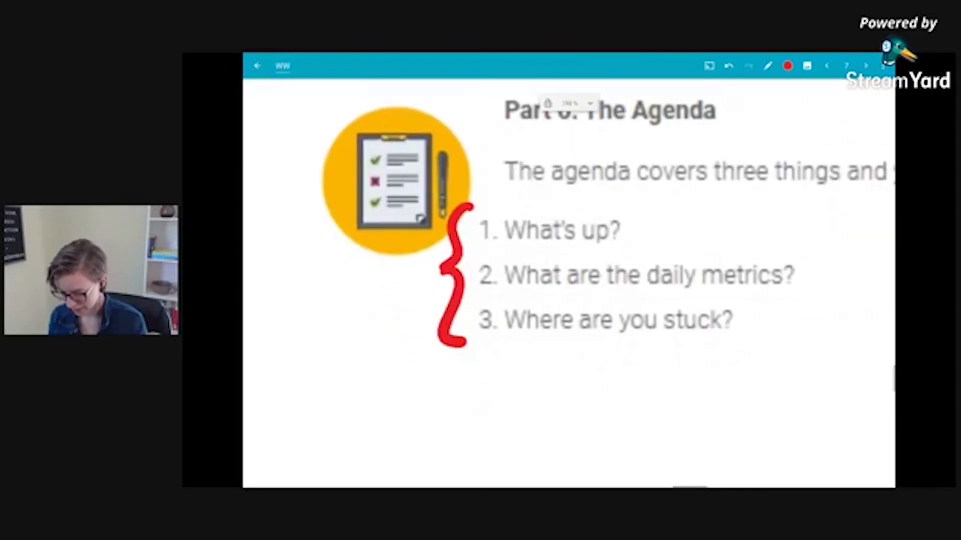
left_click_drag(858, 270, 809, 273)
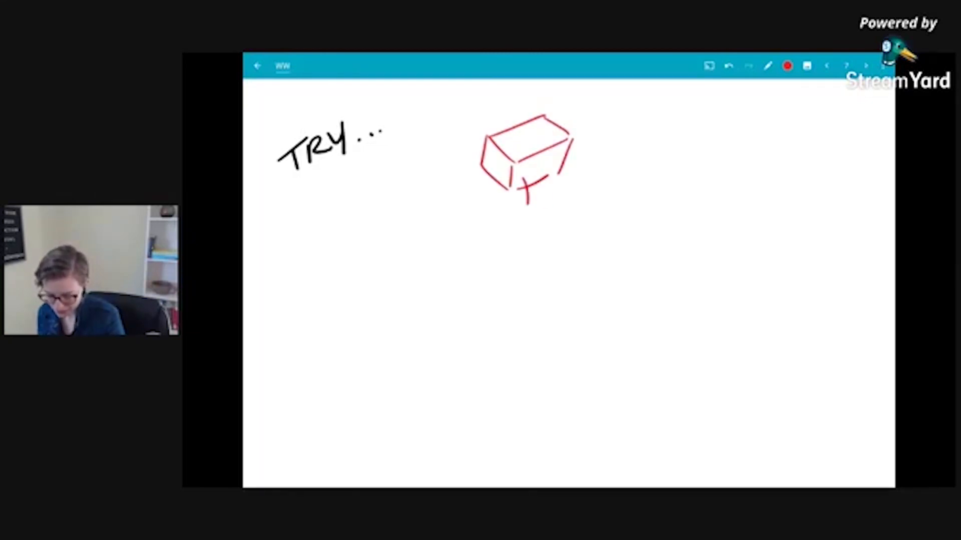
- Sketch red pieces tumbling out of and spilling under the box
left_click_drag(523, 178, 558, 208)
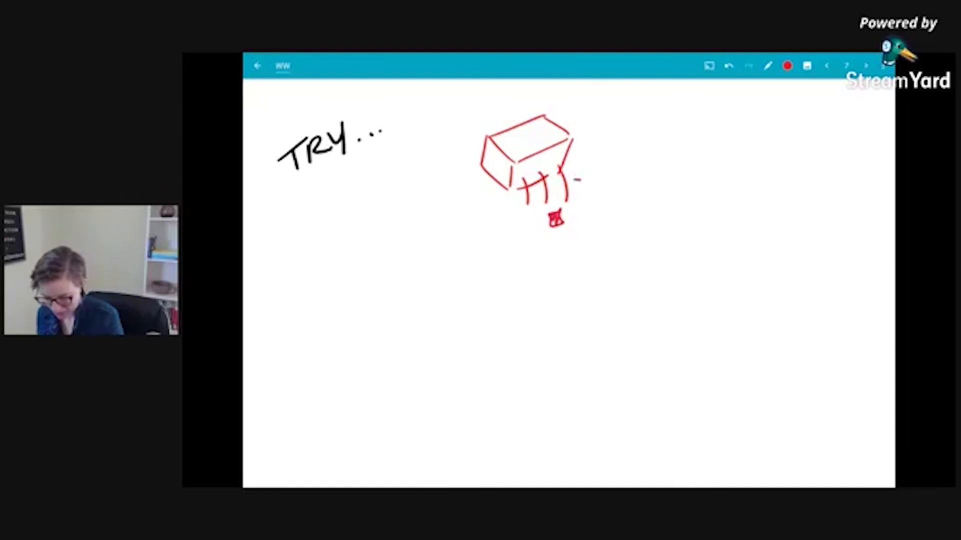
left_click_drag(535, 172, 576, 183)
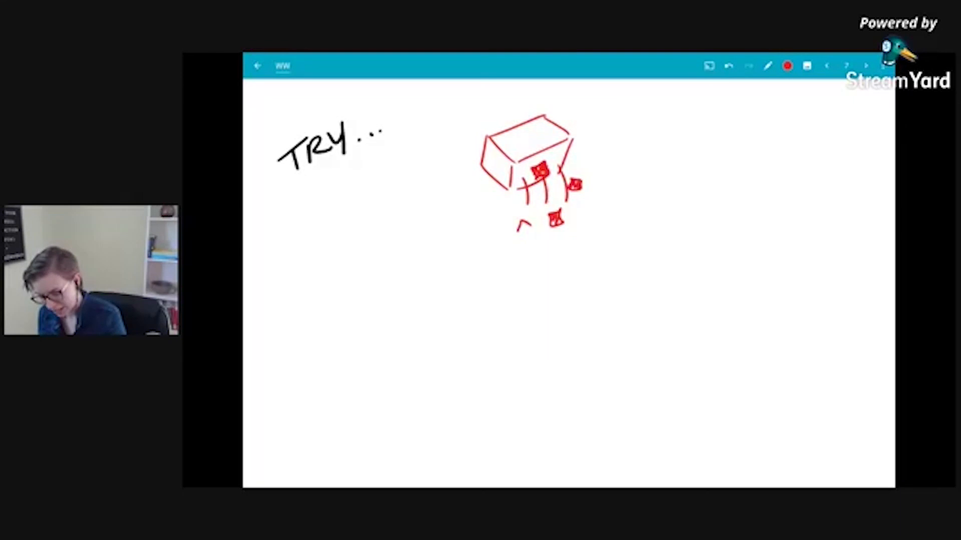
left_click_drag(521, 229, 576, 229)
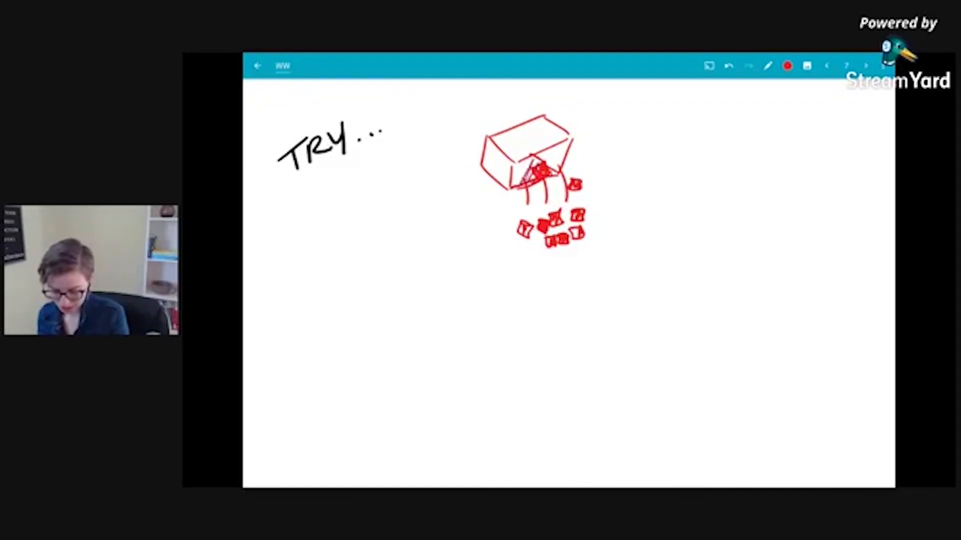
- Switch the pen colour to black and start sketching in black ink
left_click(786, 66)
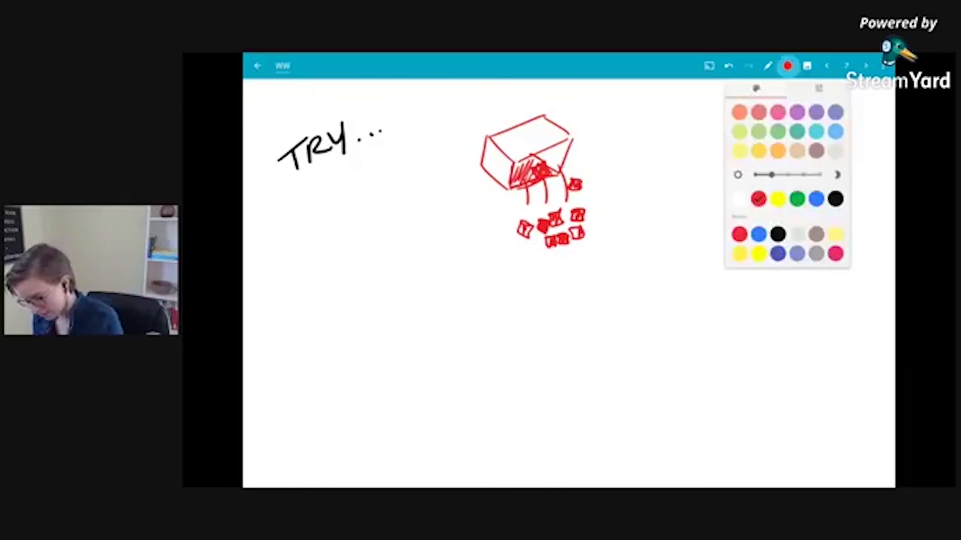
left_click(788, 66)
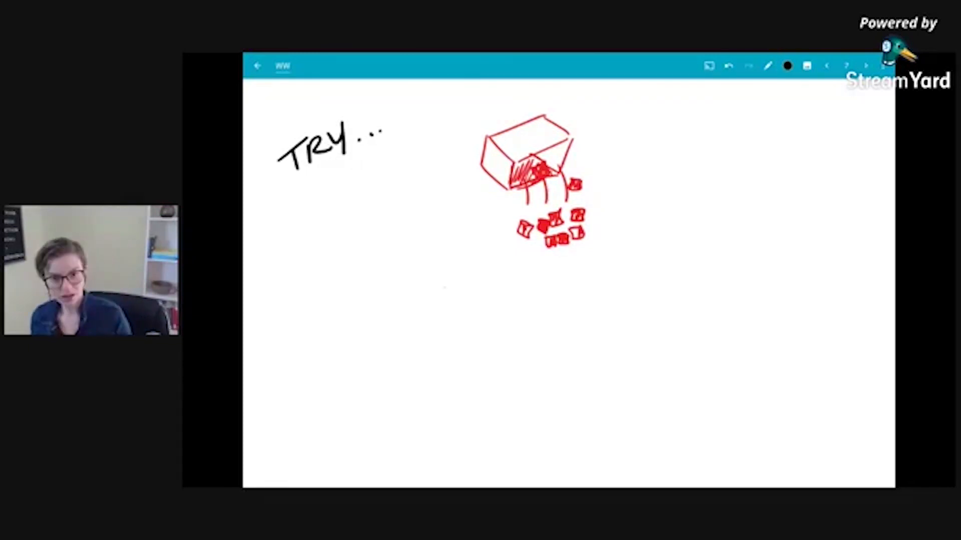
left_click_drag(334, 252, 343, 270)
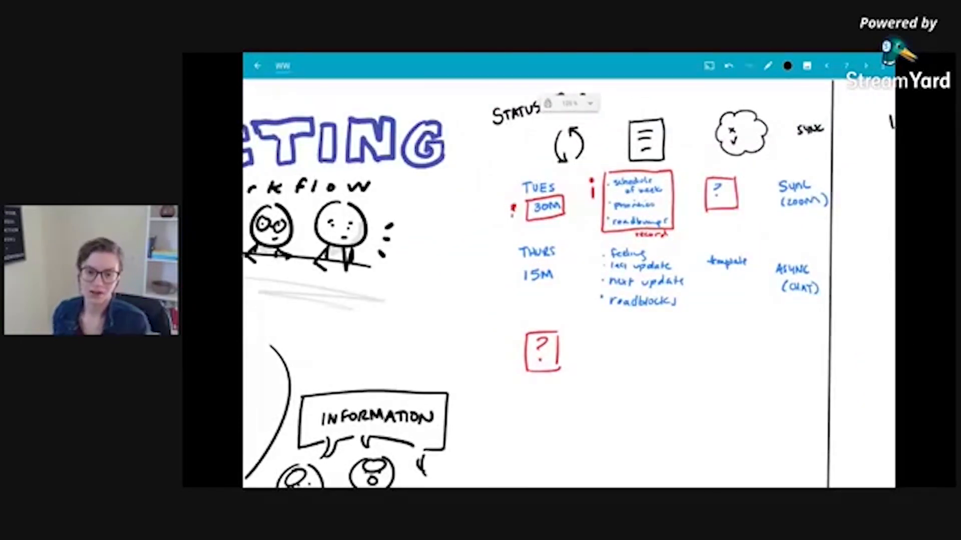
- Move through the notebook until the Q&A closing page with the blue hatched speech bubble shows
type("QUO")
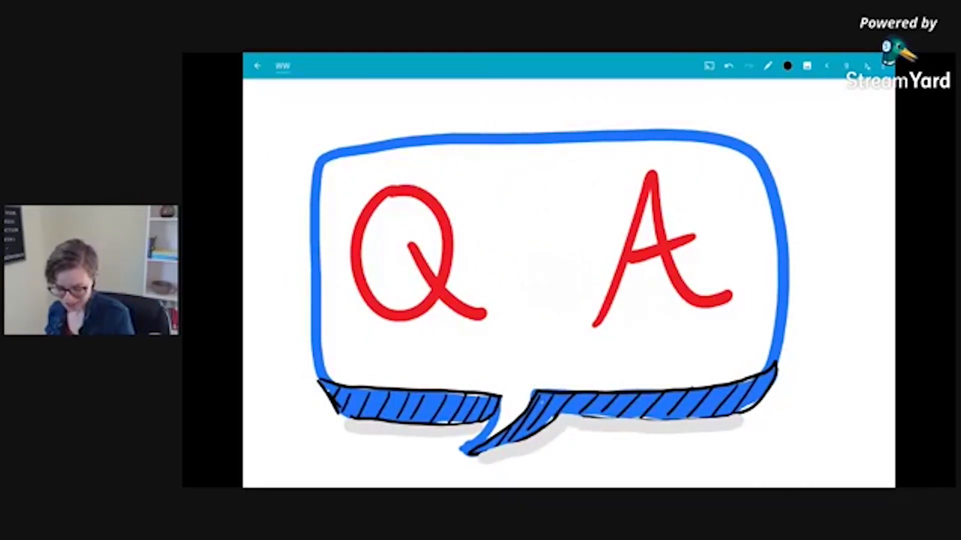
- Handwrite 'or' in black ink between the red Q and A
type("OR")
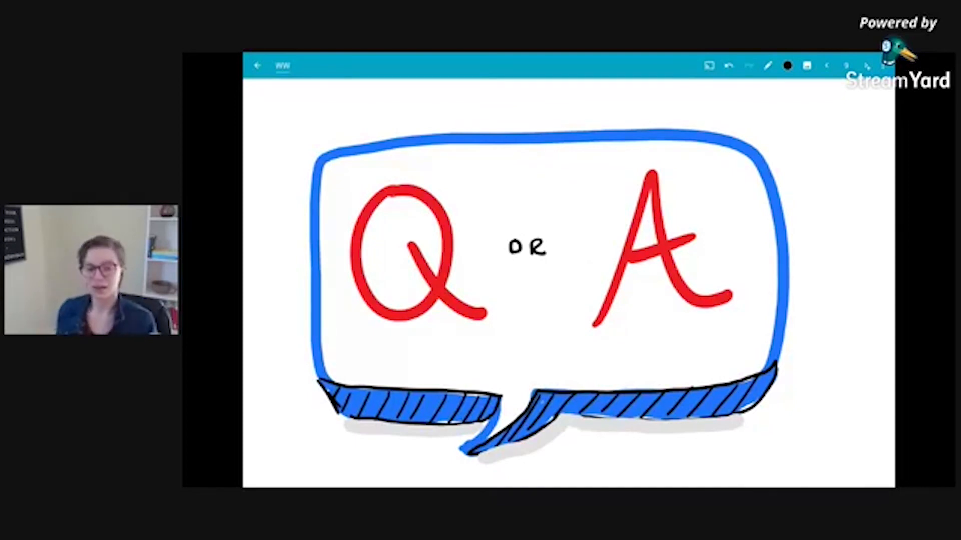